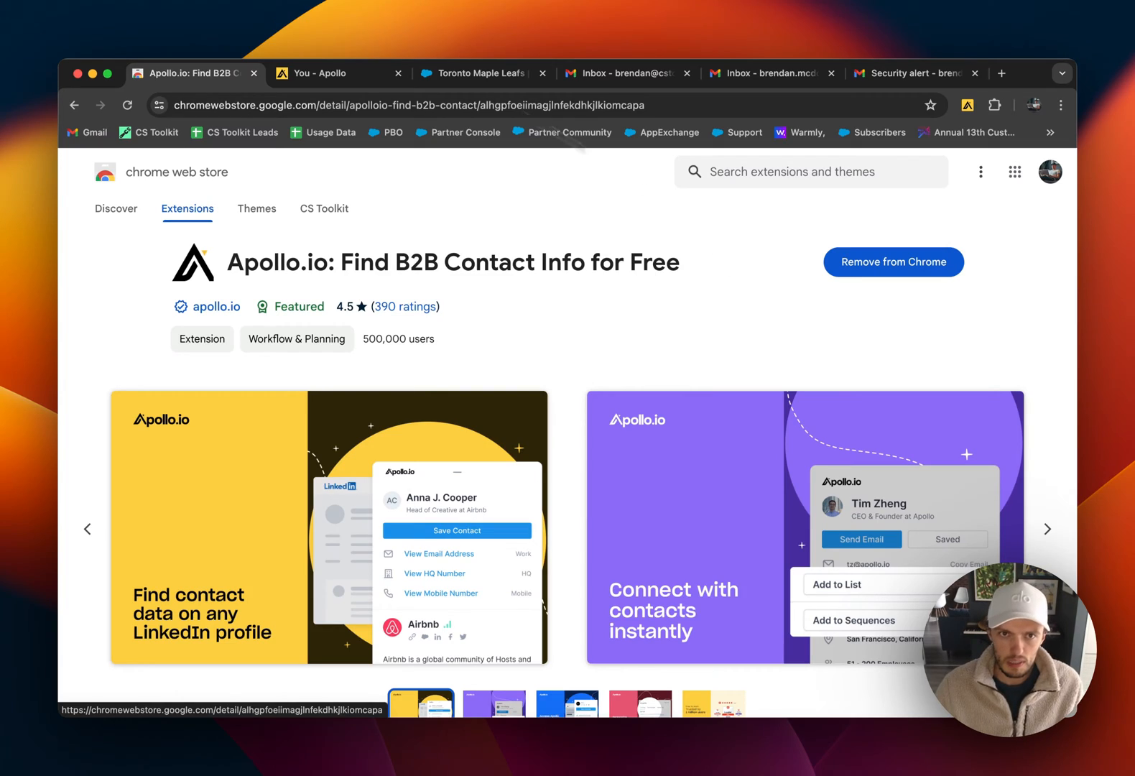
Review Apollo's Mailboxes settings, then go to the Toronto Maple Leafs Salesforce account
left_click(327, 72)
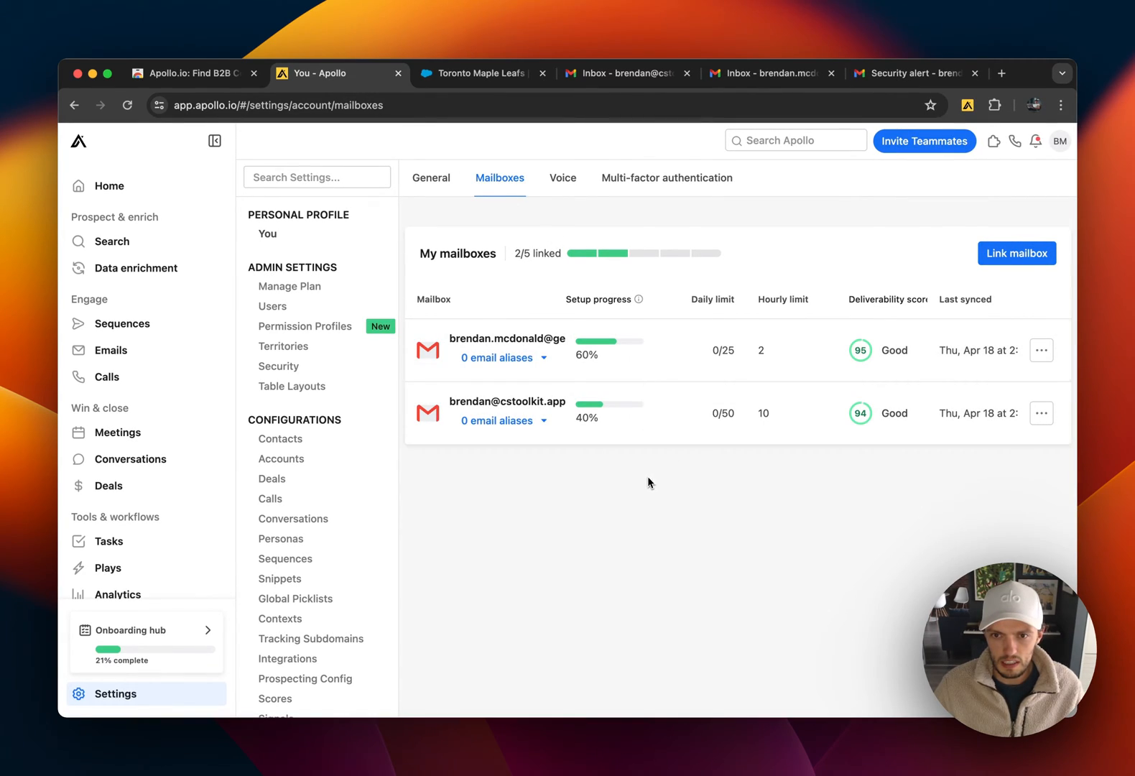
left_click(484, 73)
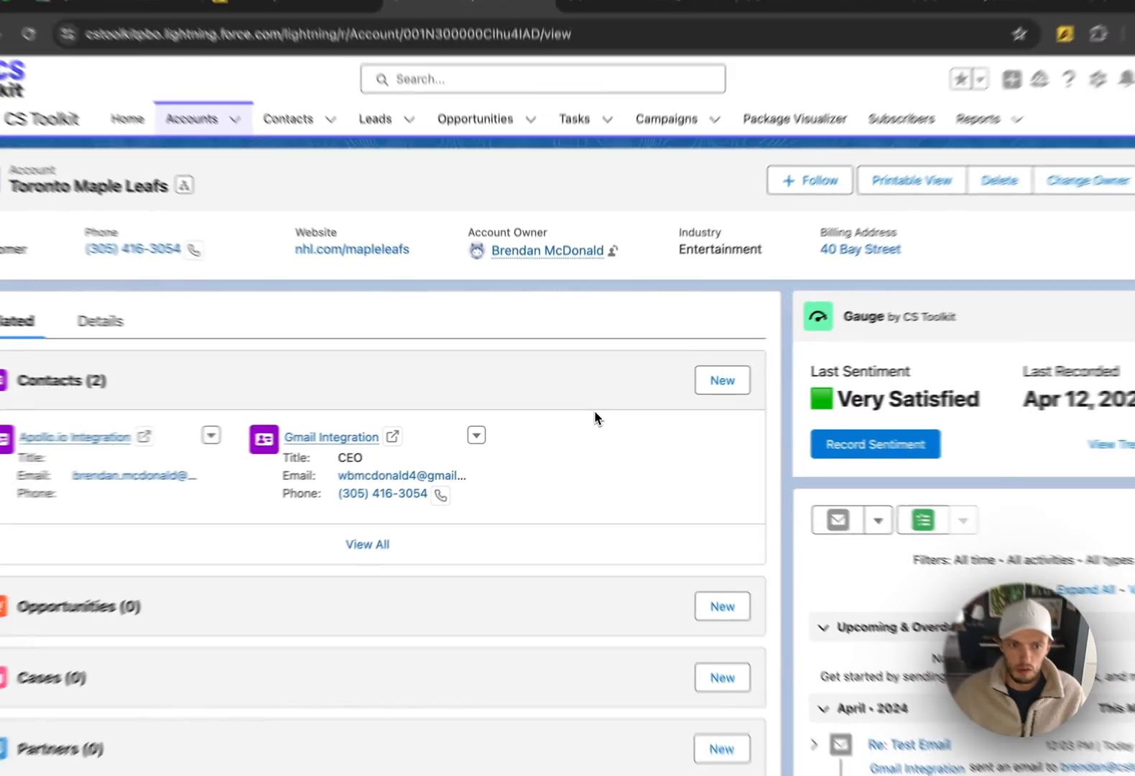
View the Apollo.io Integration contact's Details under Toronto Maple Leafs, then go to Gmail
left_click(163, 432)
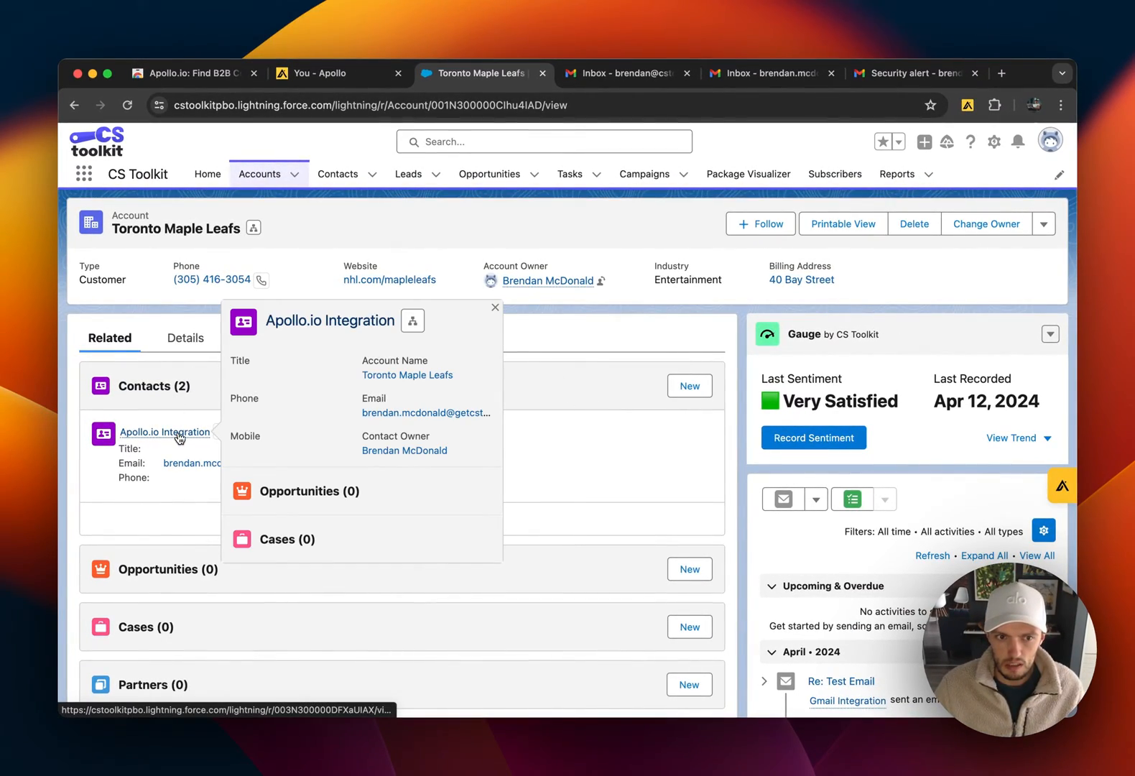
left_click(165, 430)
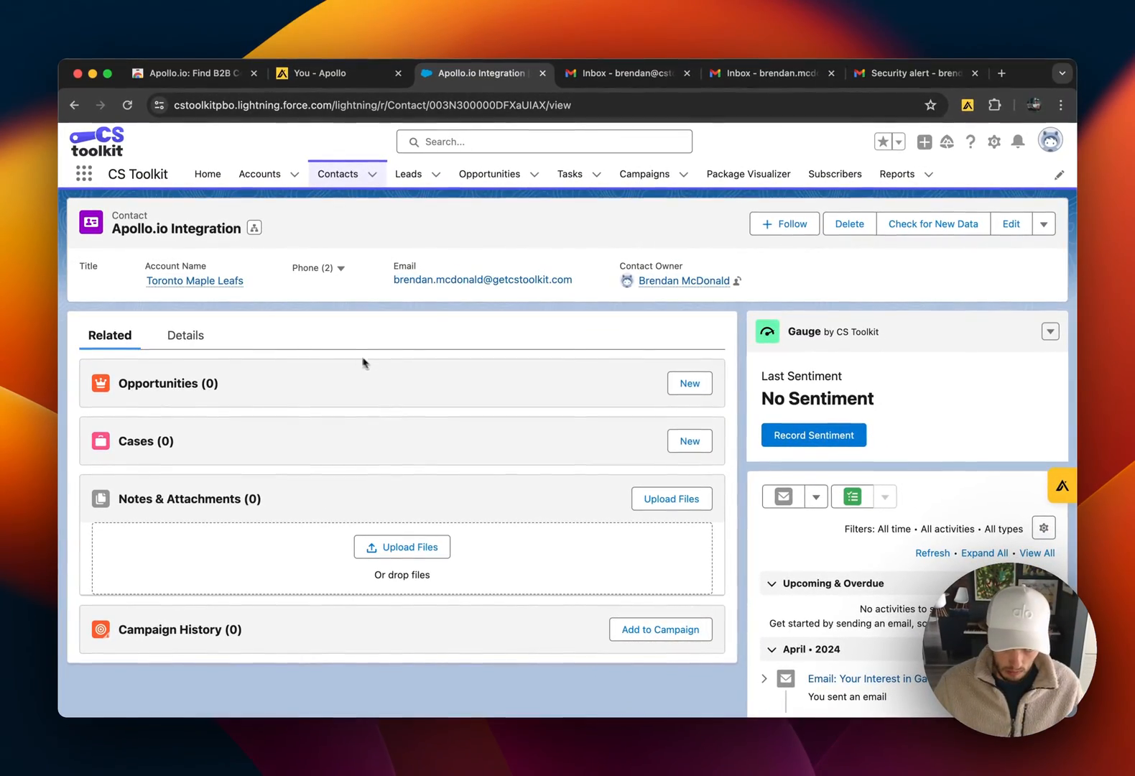
left_click(184, 335)
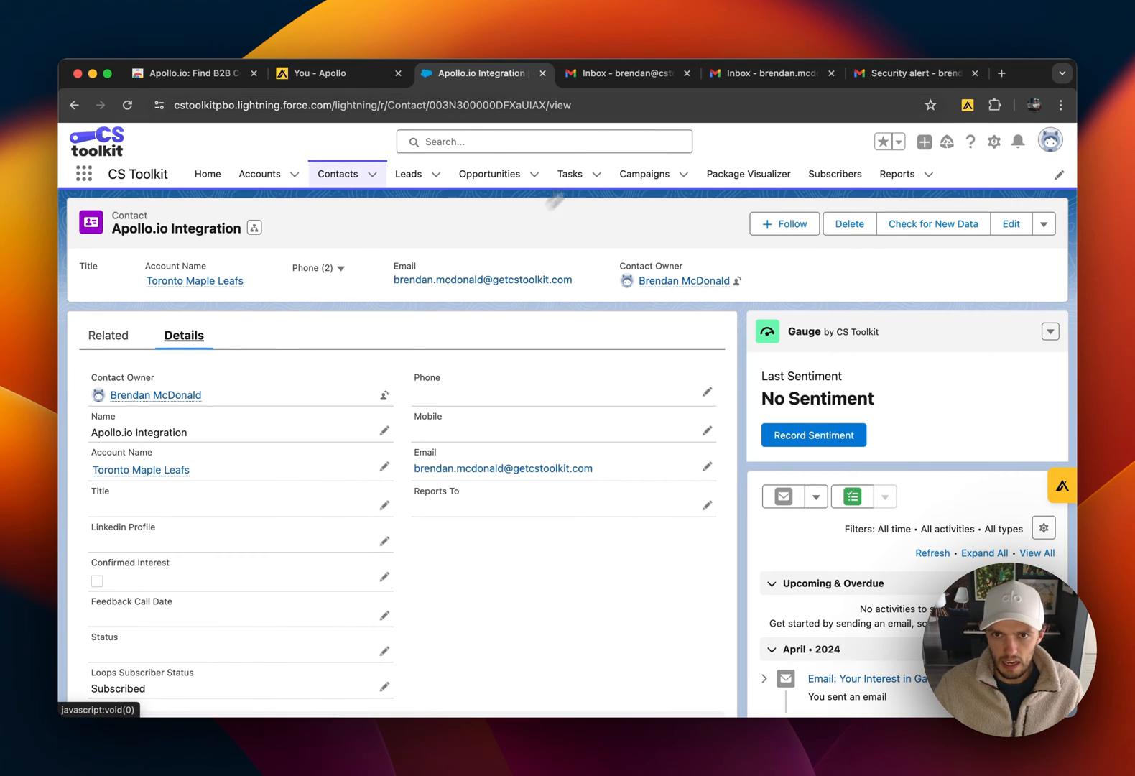
left_click(622, 71)
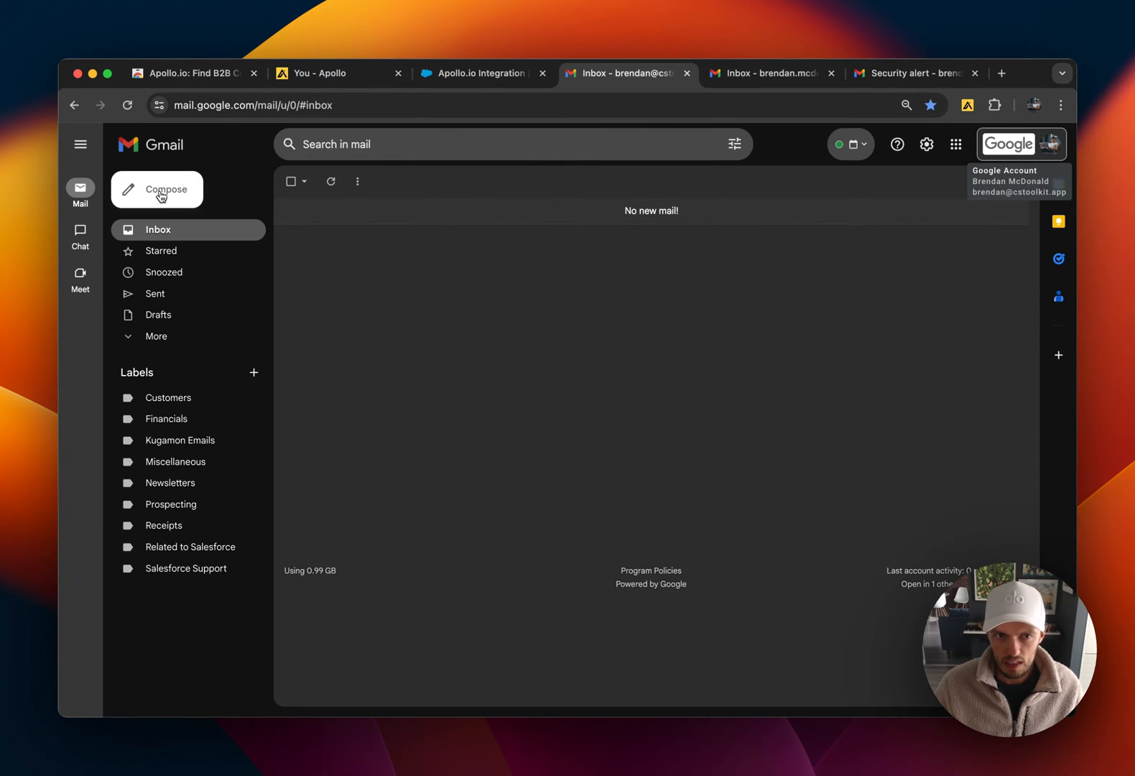
Send a new email titled 'Test Email, Linked Apollo Mailbox' with body 'This is a test'
left_click(157, 190)
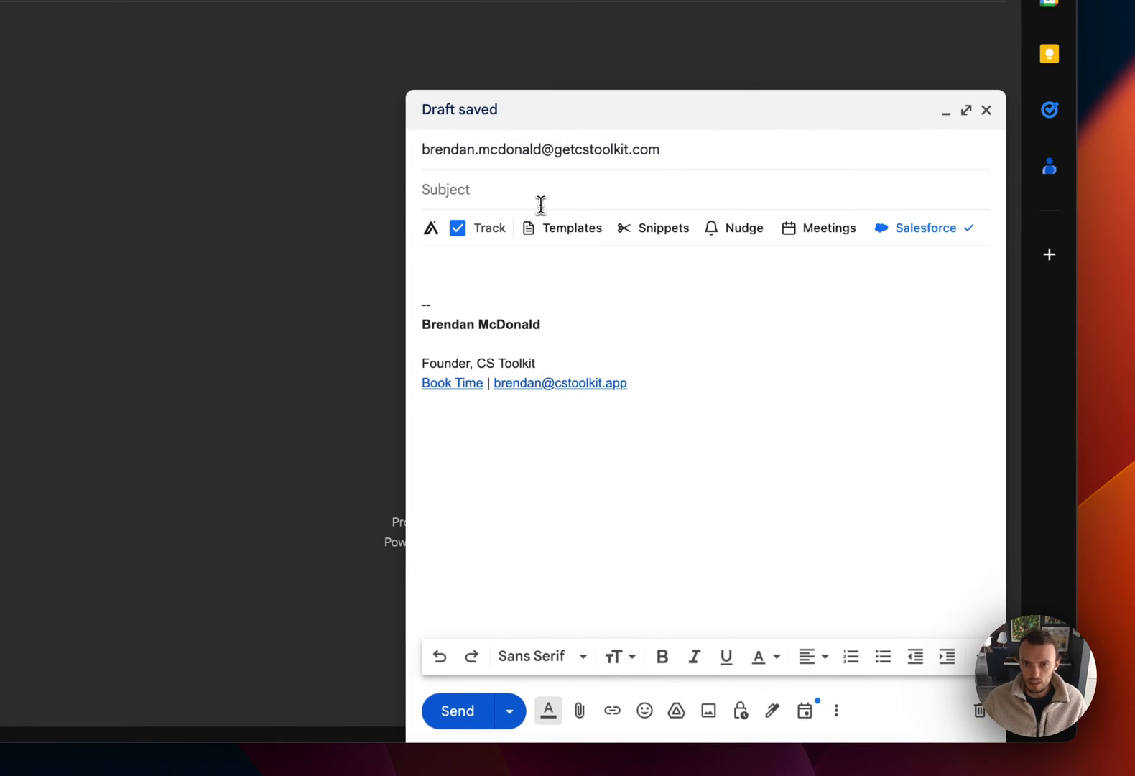
type("Test Email, Linked")
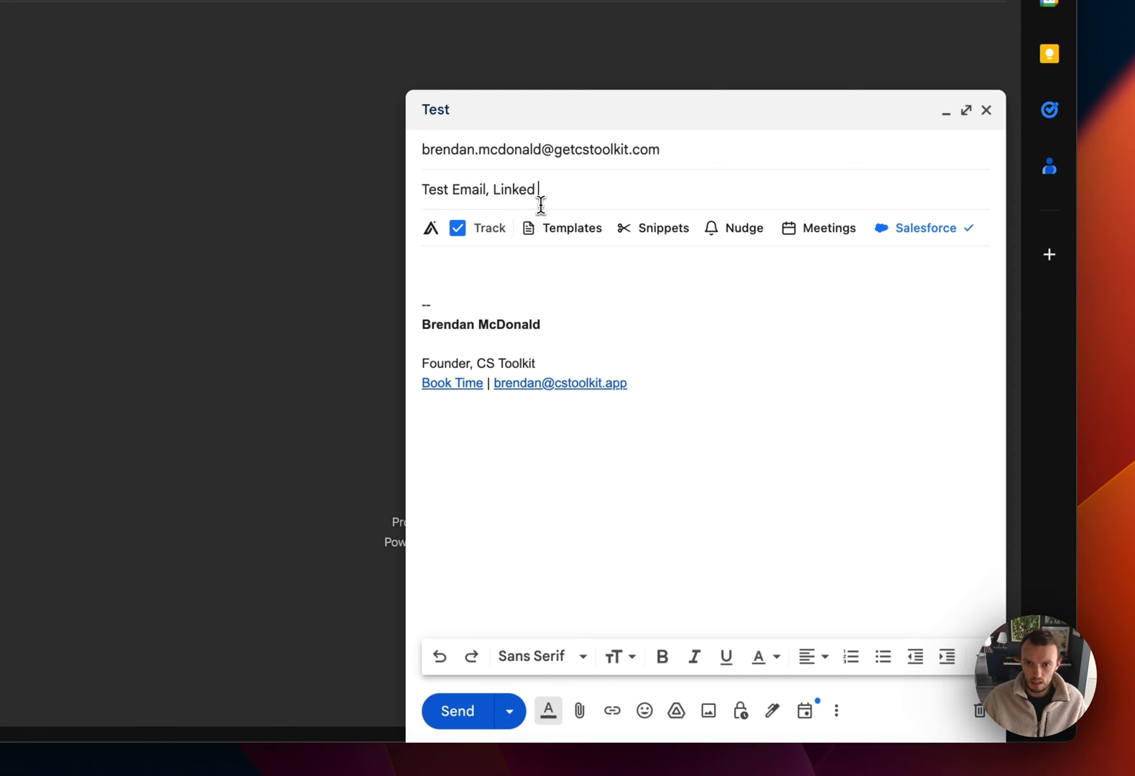
type("Apollo")
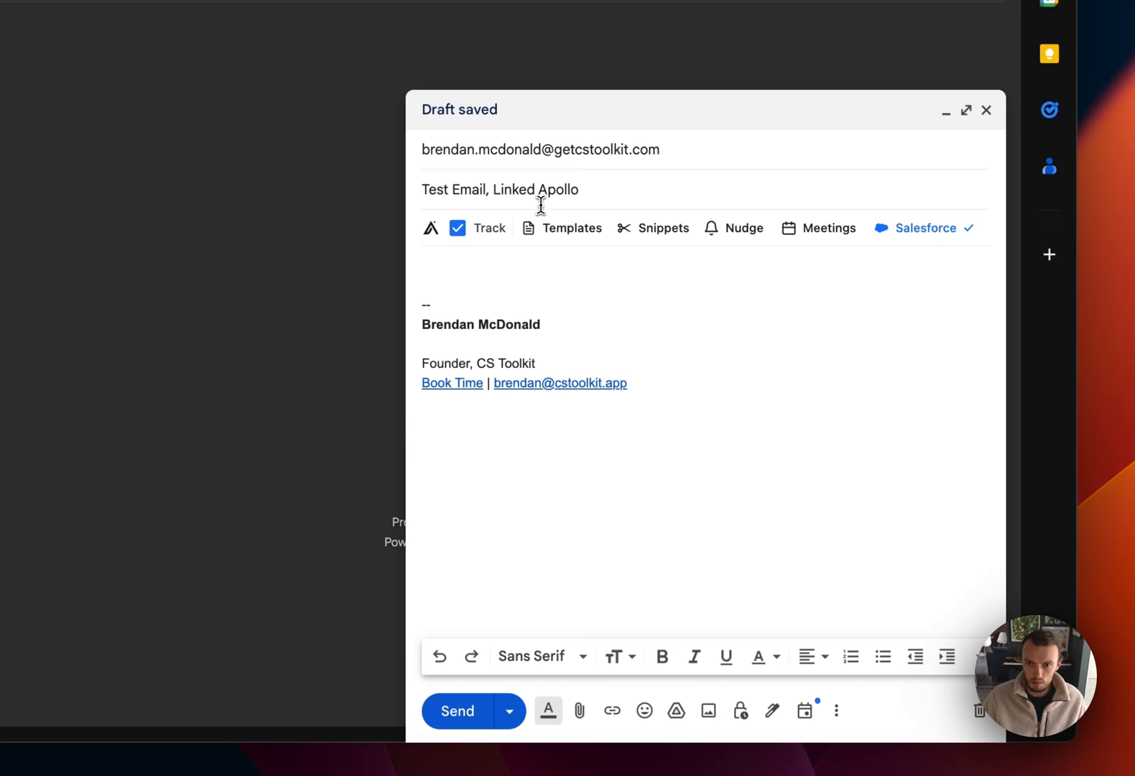
type("Mailbox")
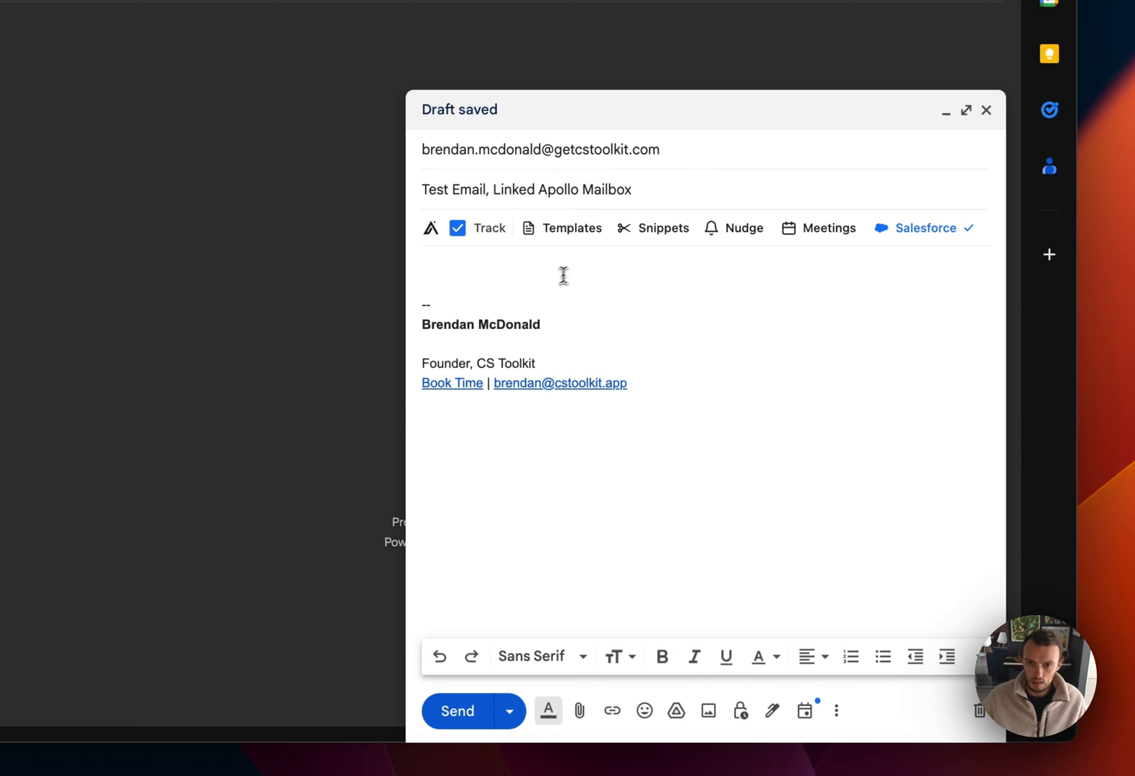
type("This is a test")
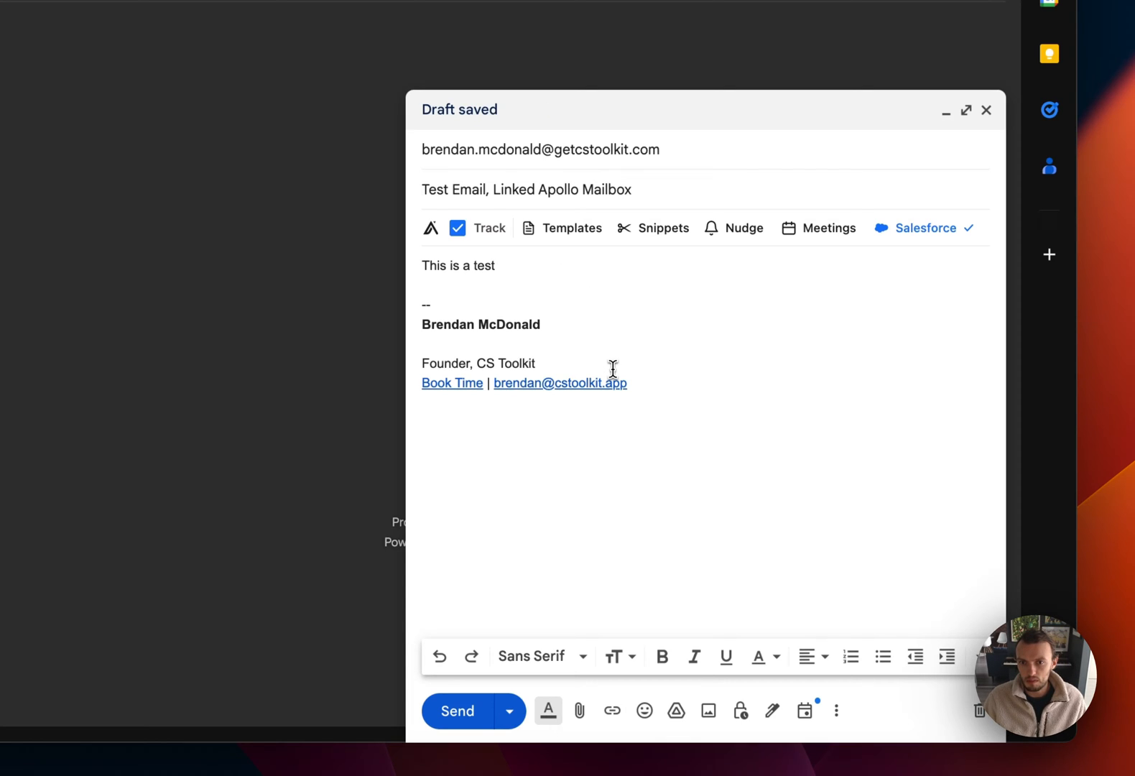
left_click(494, 265)
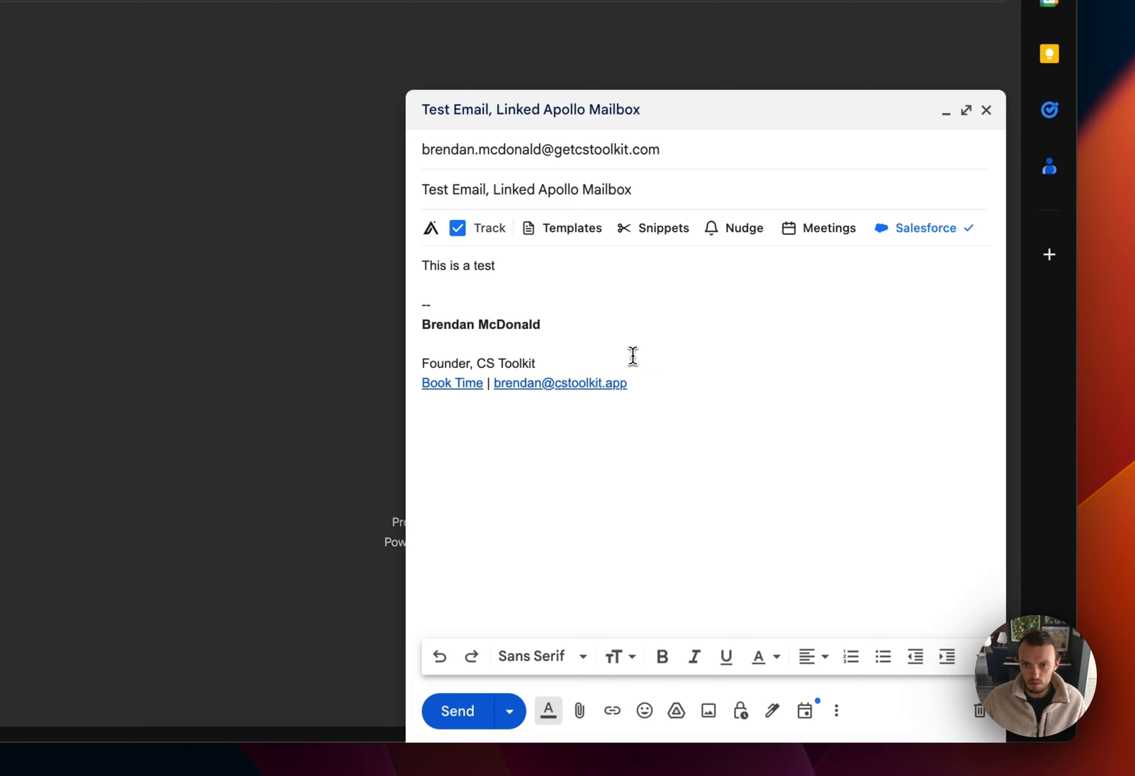
left_click(456, 711)
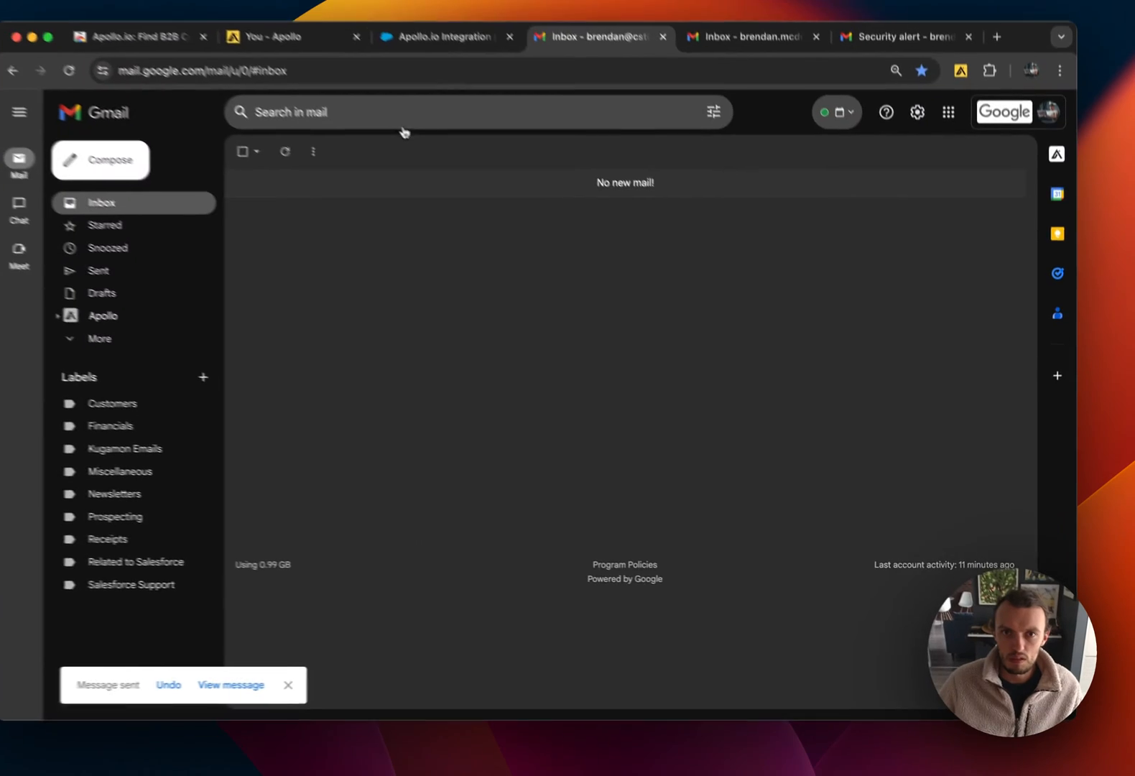
Check the Salesforce contact's Activity timeline for the Apollo-logged test email
left_click(448, 36)
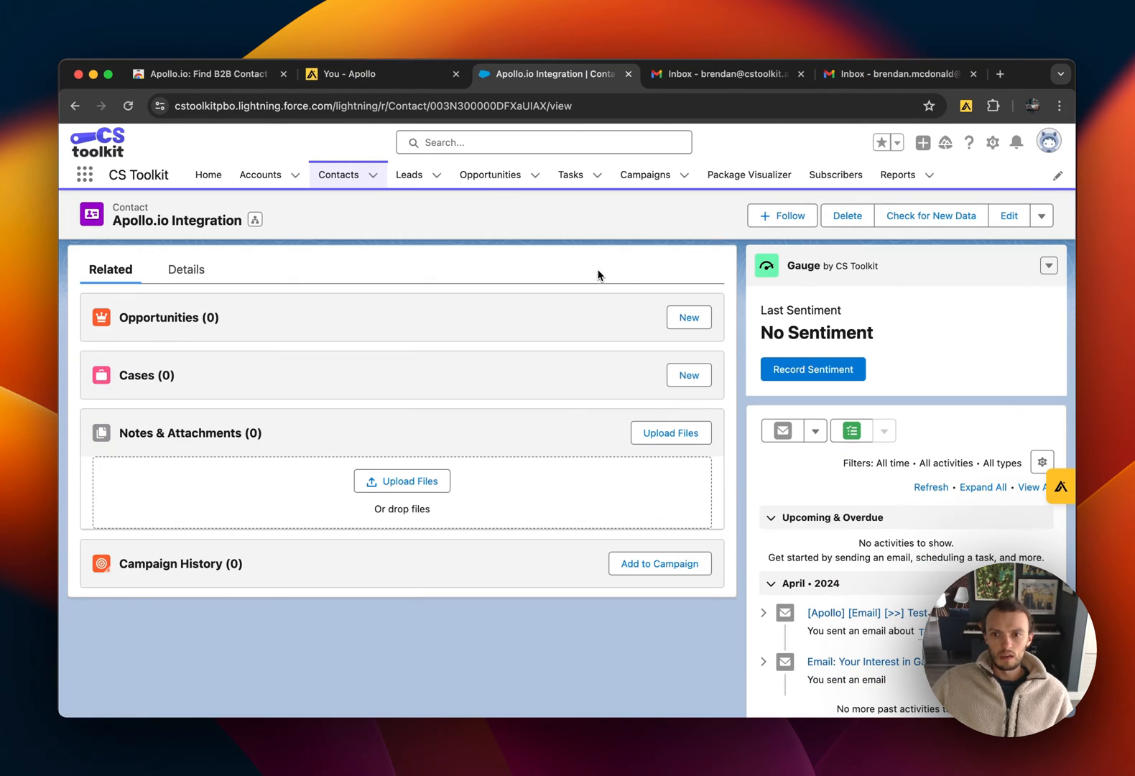
scroll("down", 3)
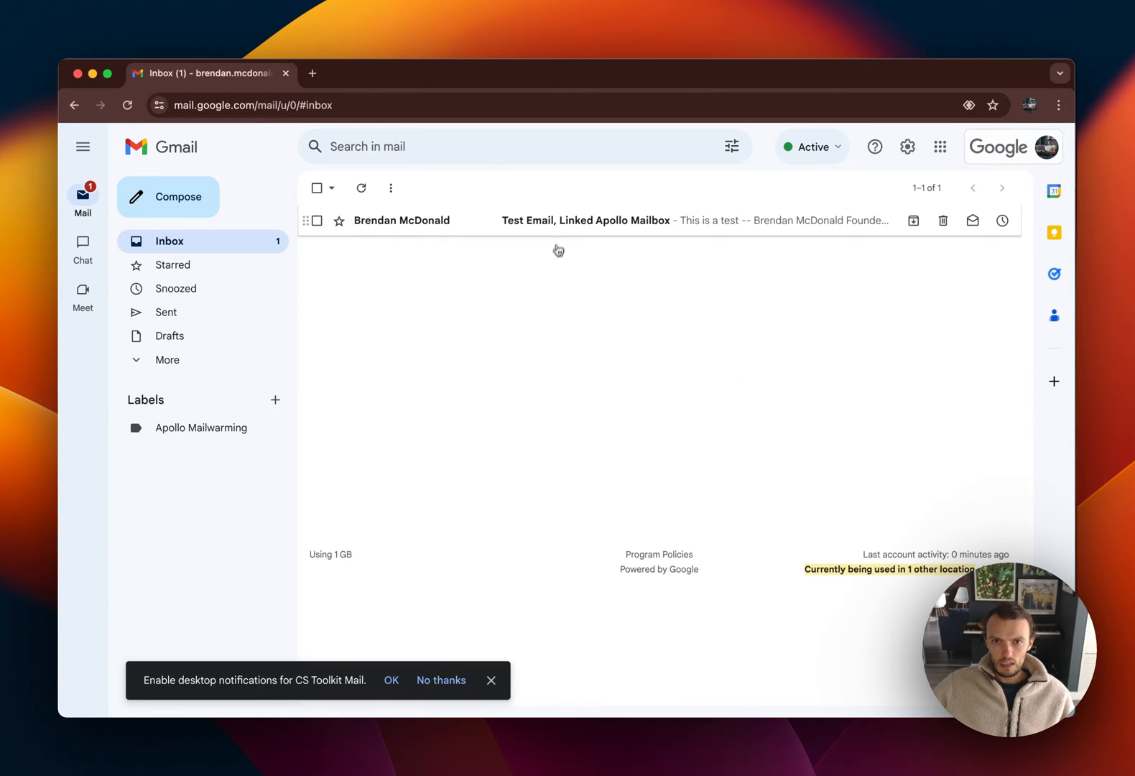
Reply 'thank you, I got the message' to the test email and view the thread with the reply
left_click(586, 219)
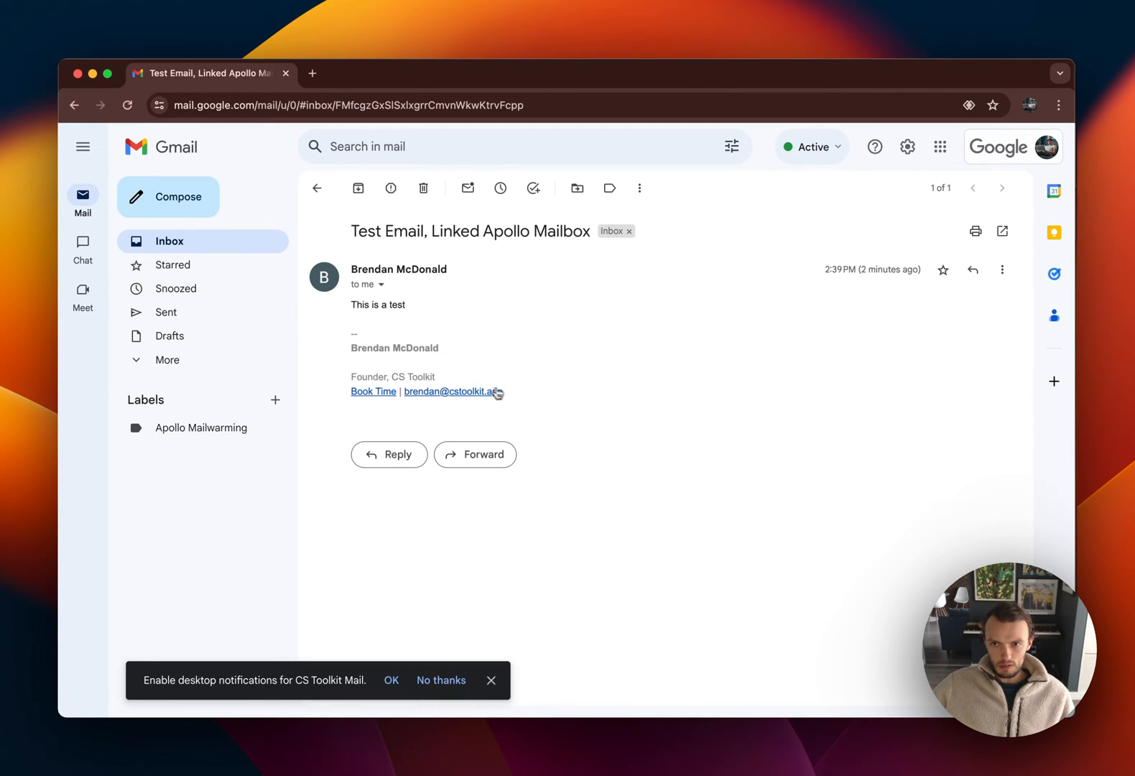
left_click(389, 453)
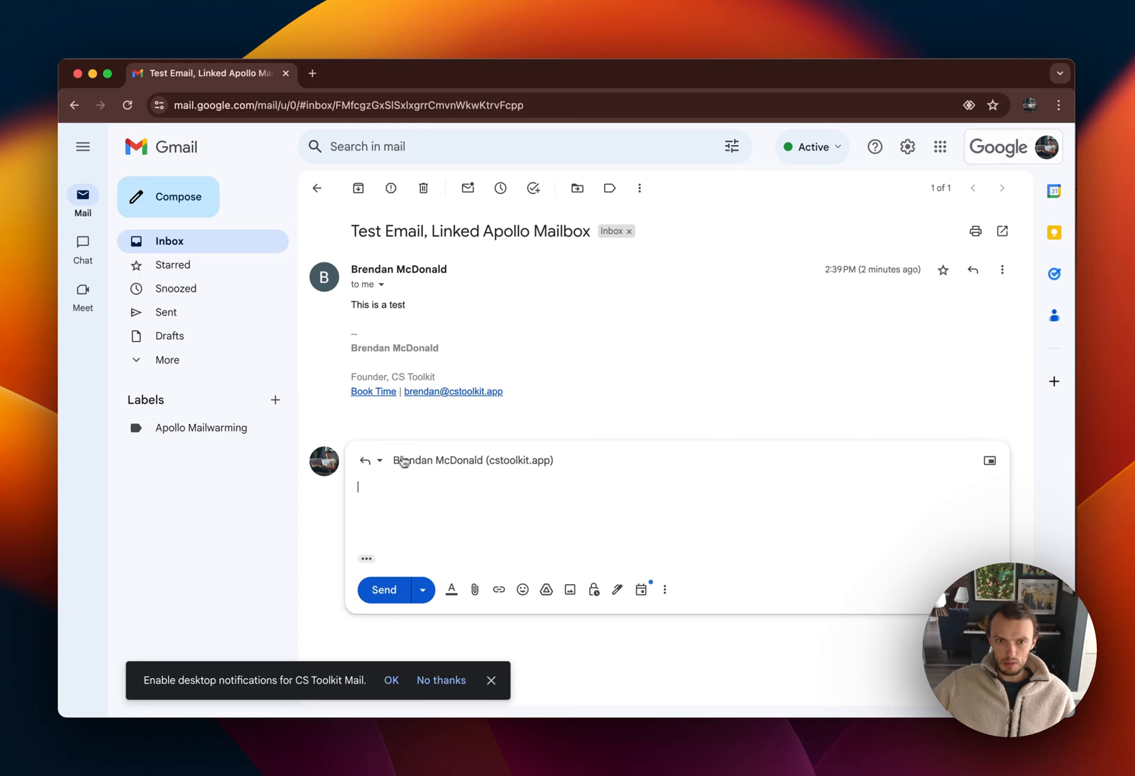
type("th")
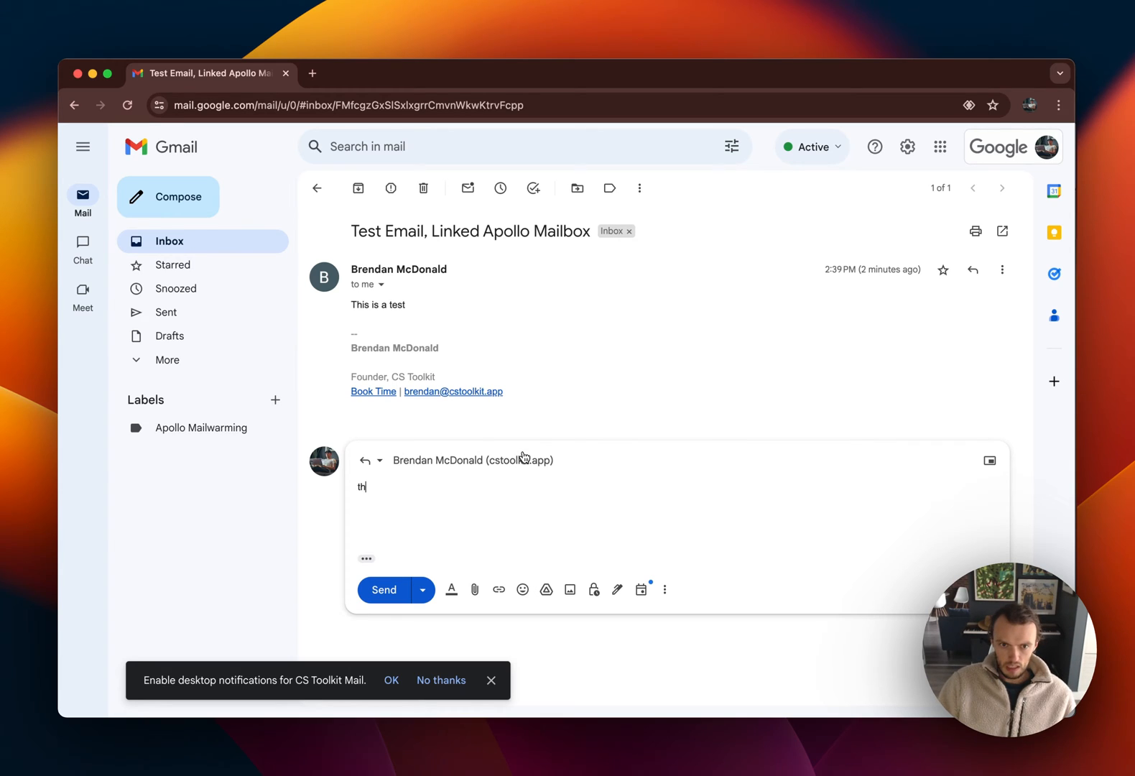
left_click(383, 589)
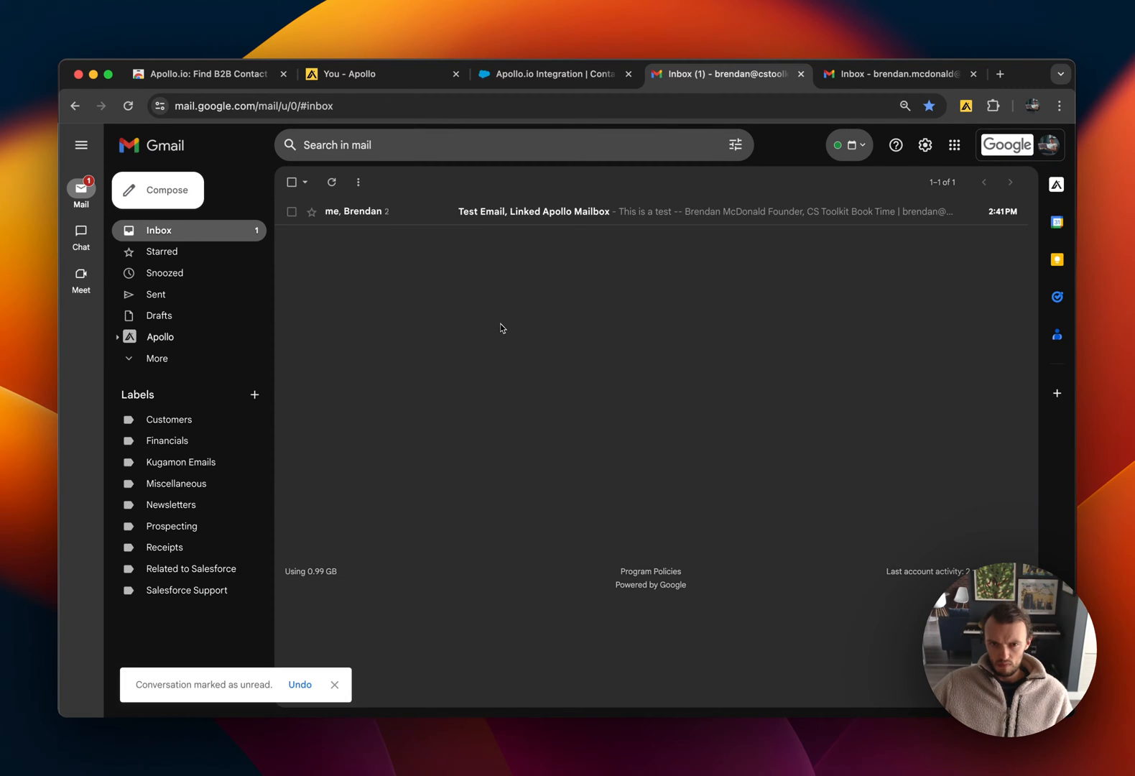
left_click(532, 211)
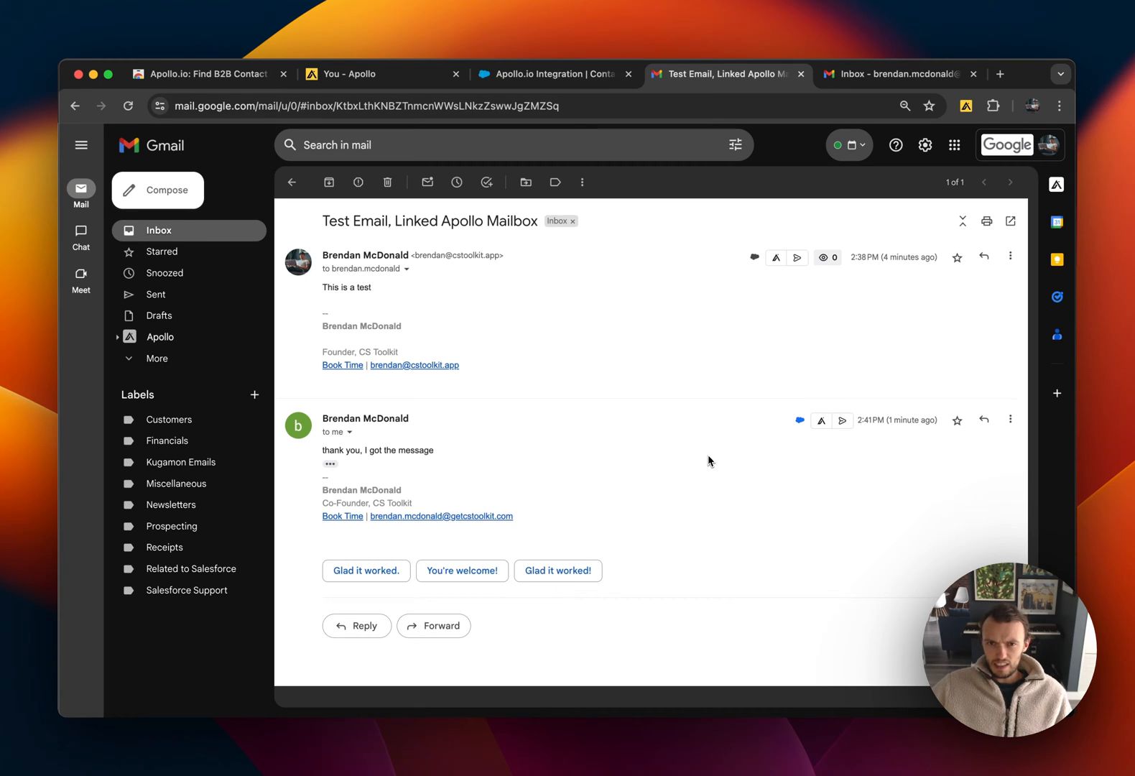
Confirm the Apollo-logged reply appears in the contact's Activity timeline, then return to Gmail
left_click(556, 73)
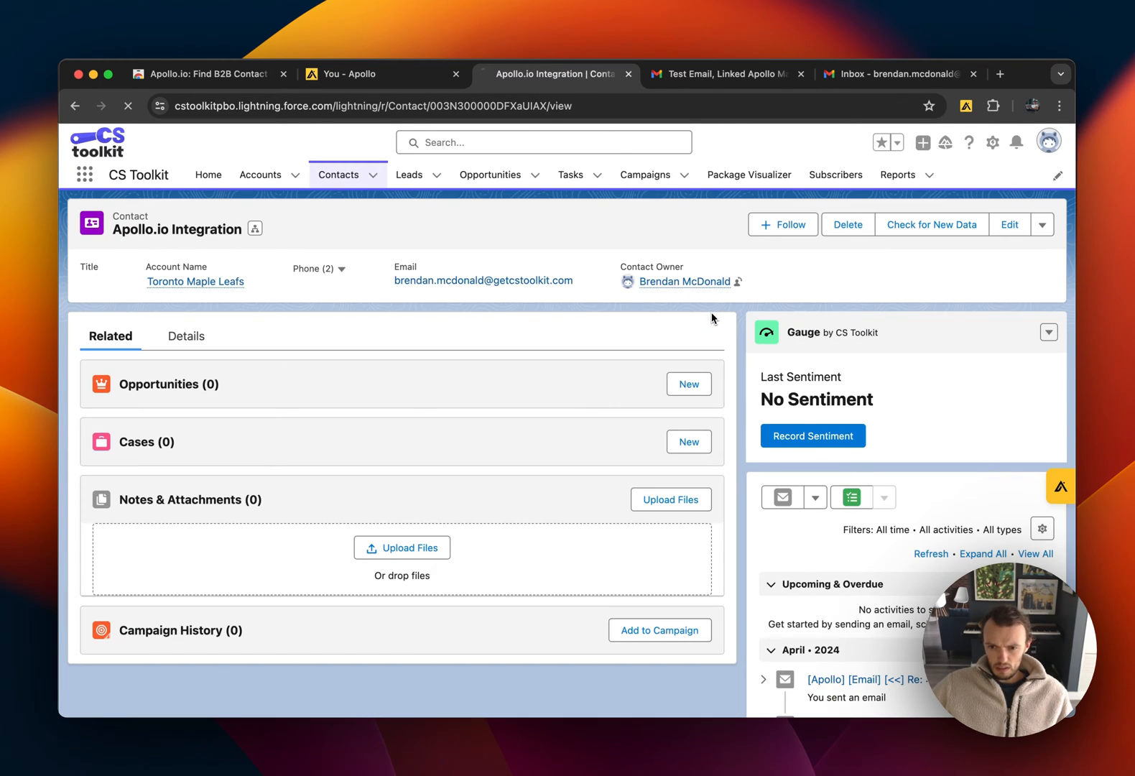
scroll("down", 3)
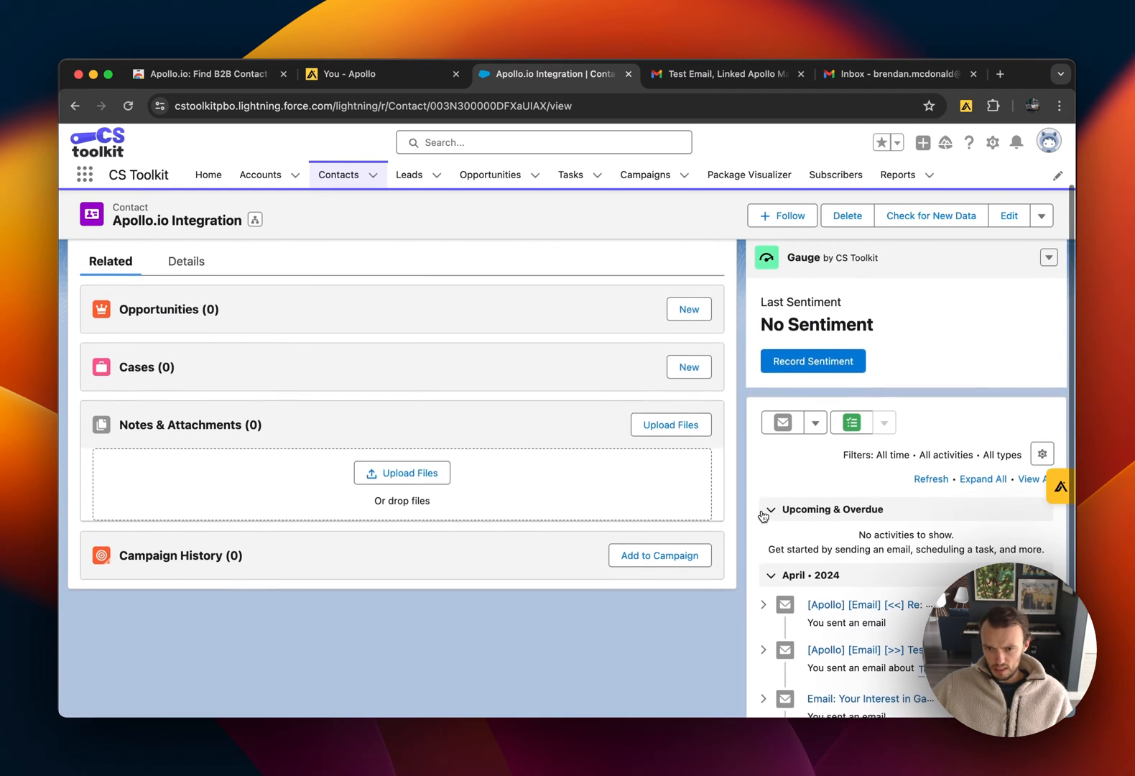
scroll("down", 3)
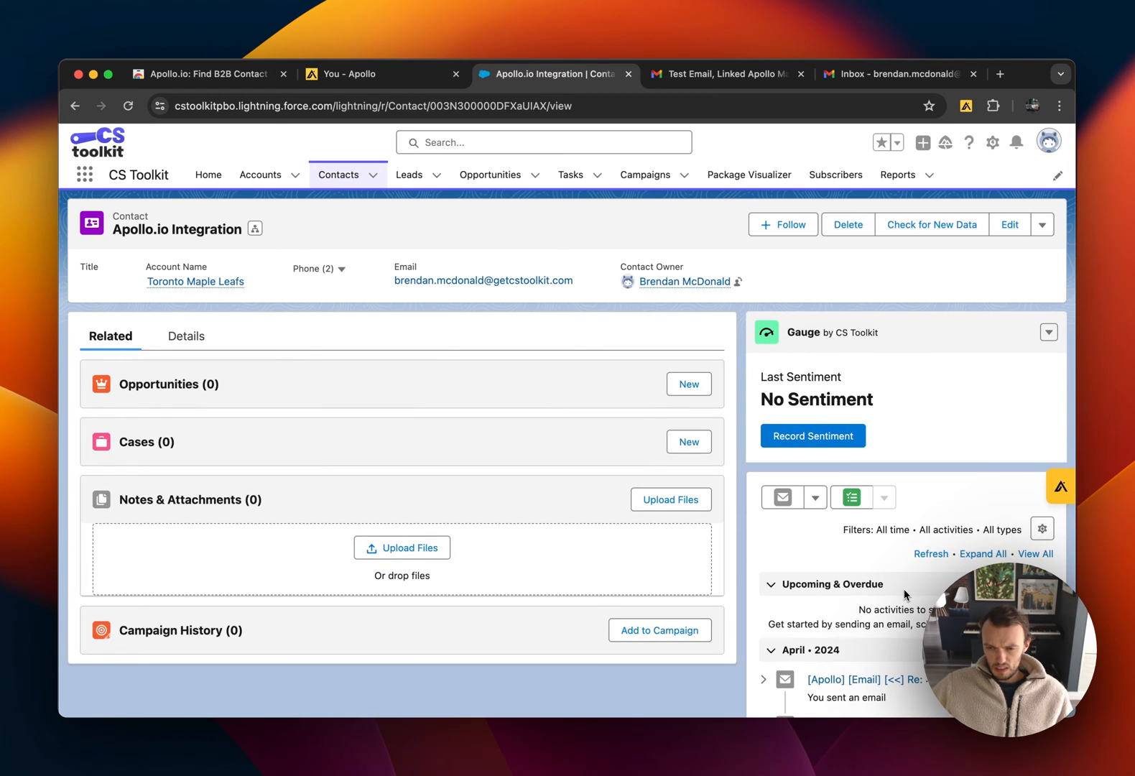
left_click(767, 73)
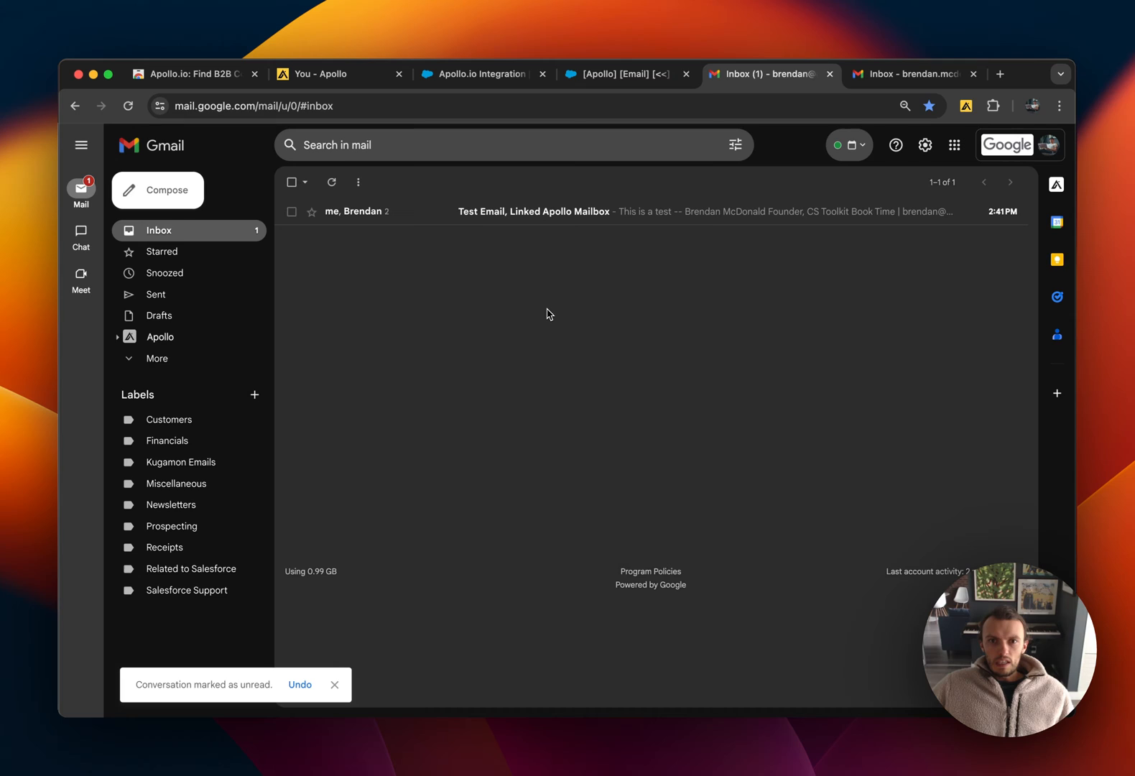
left_click(532, 211)
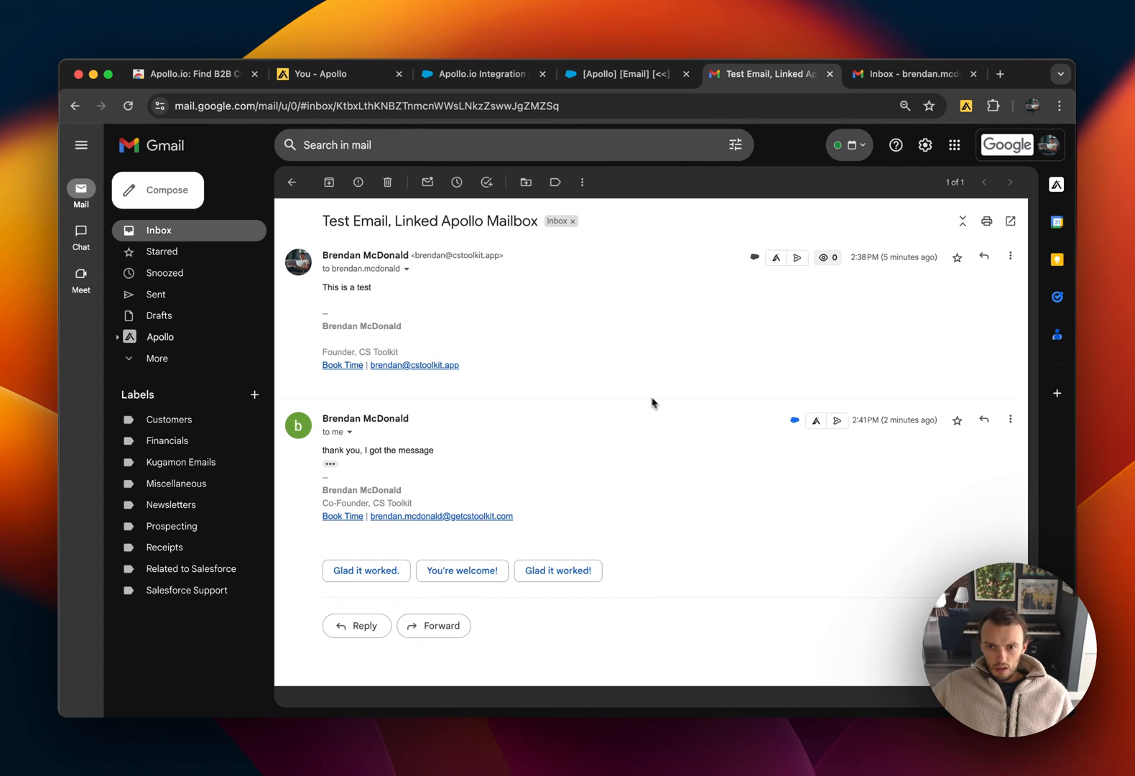
mouse_move(739, 409)
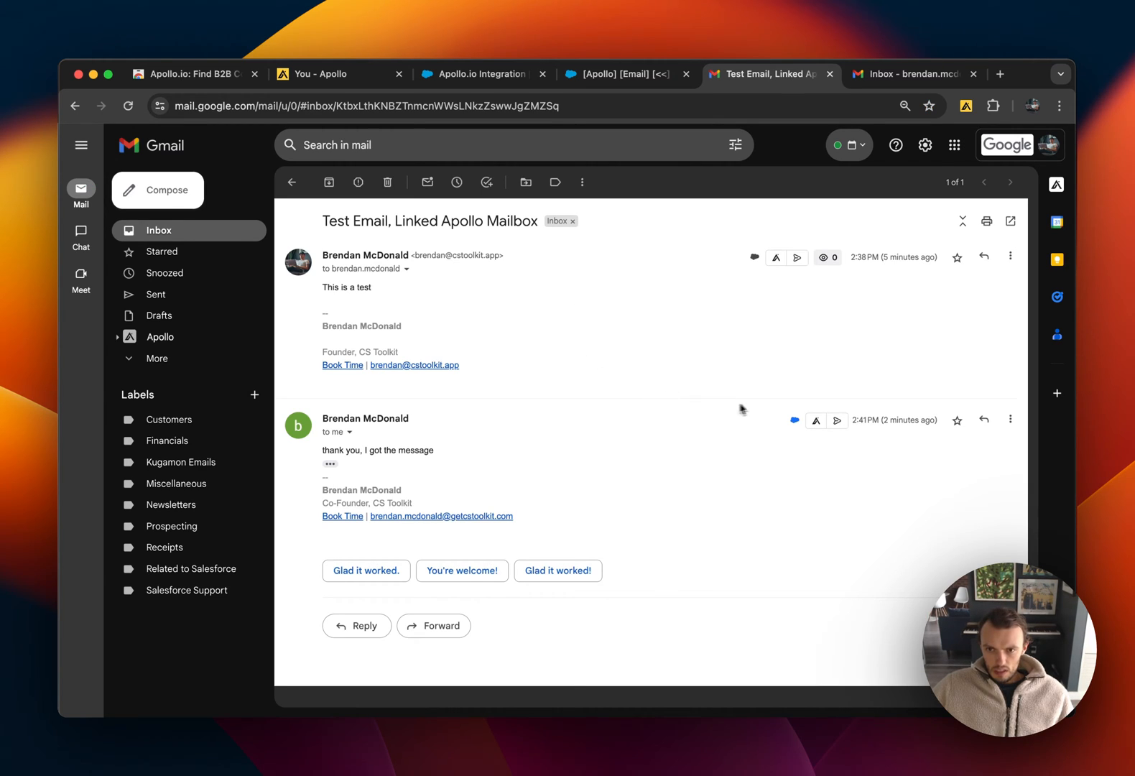
mouse_move(795, 420)
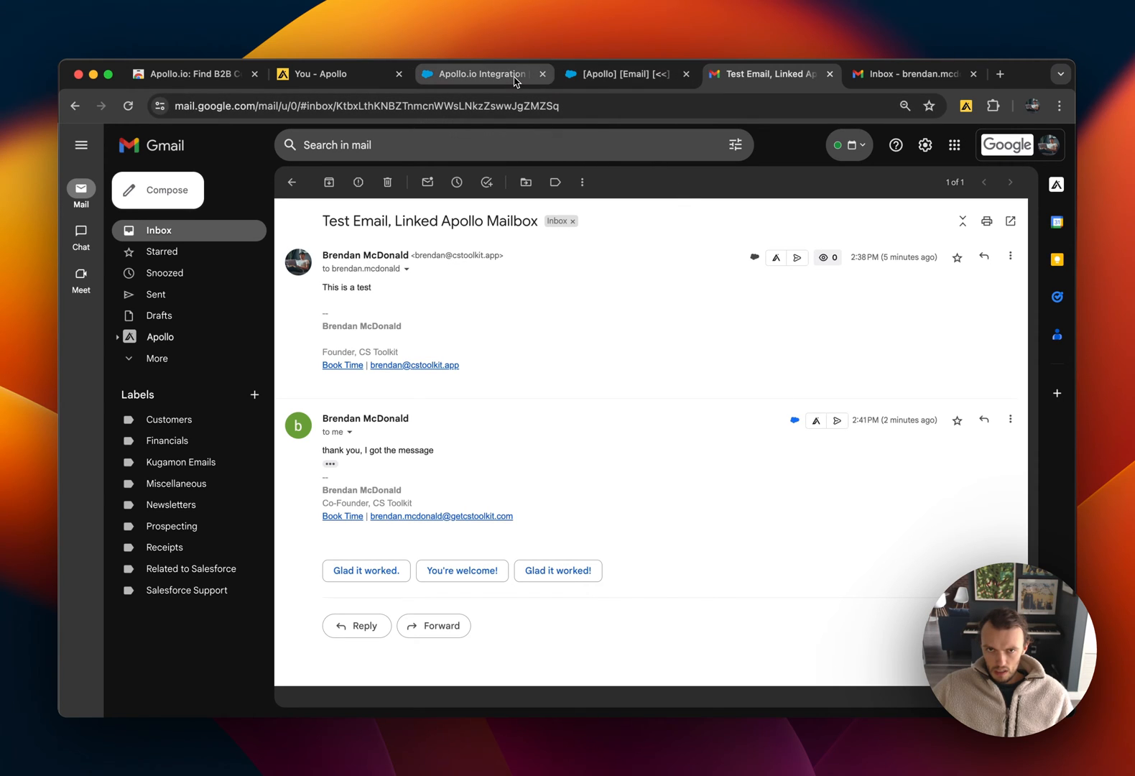
left_click(483, 73)
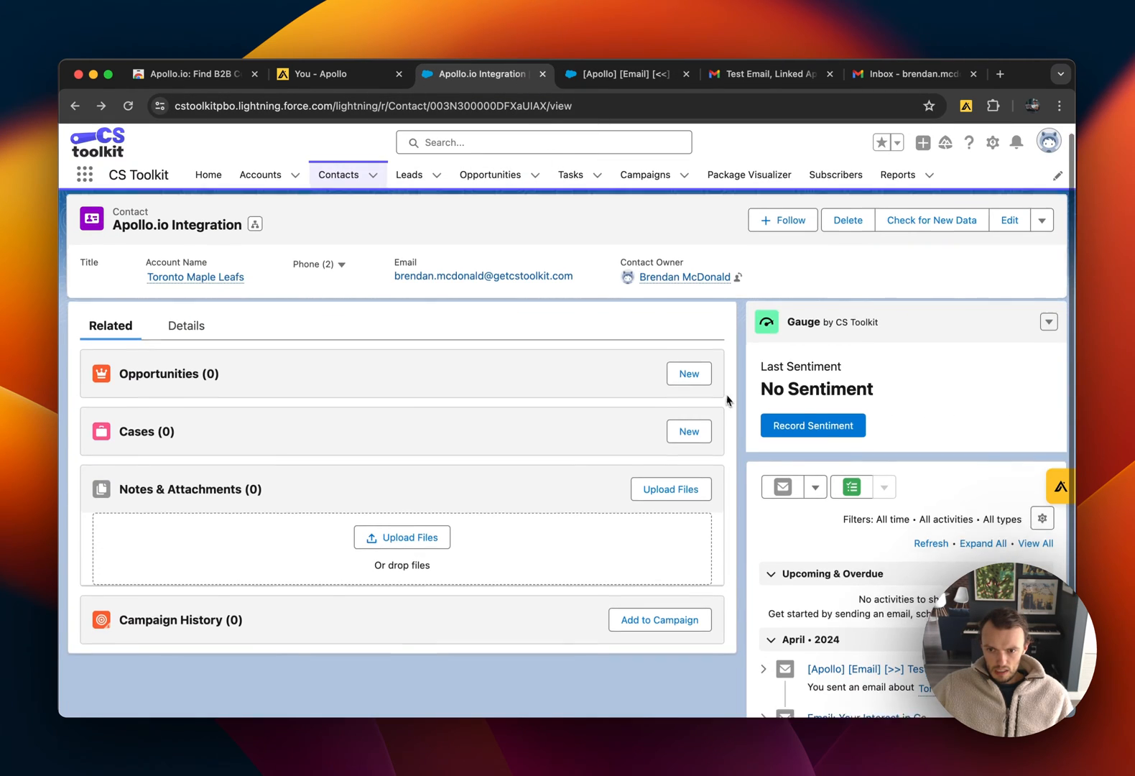
scroll("down", 3)
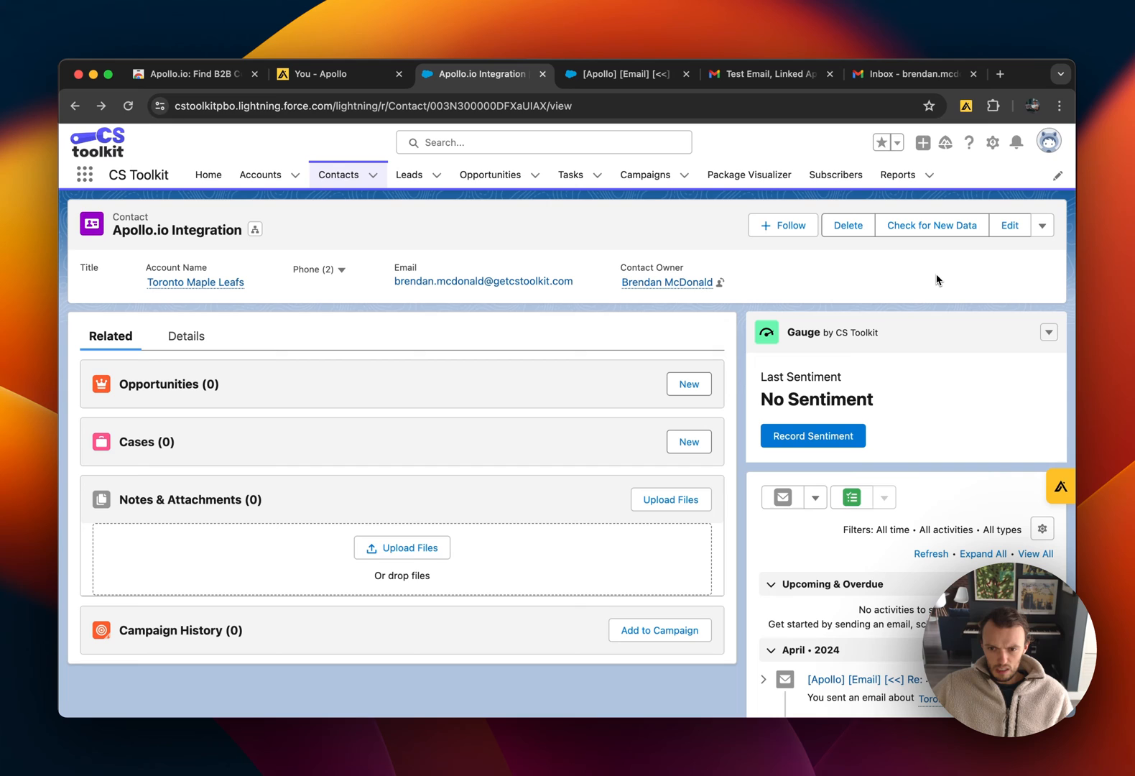
scroll("down", 3)
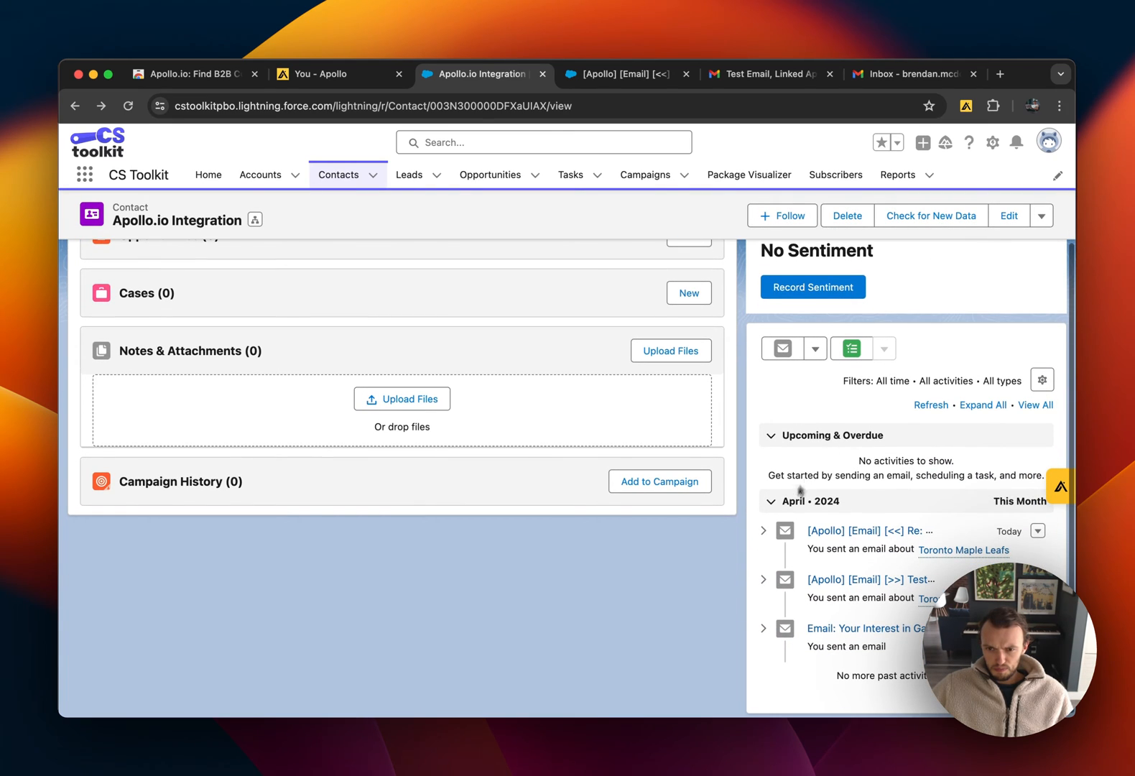
left_click(762, 530)
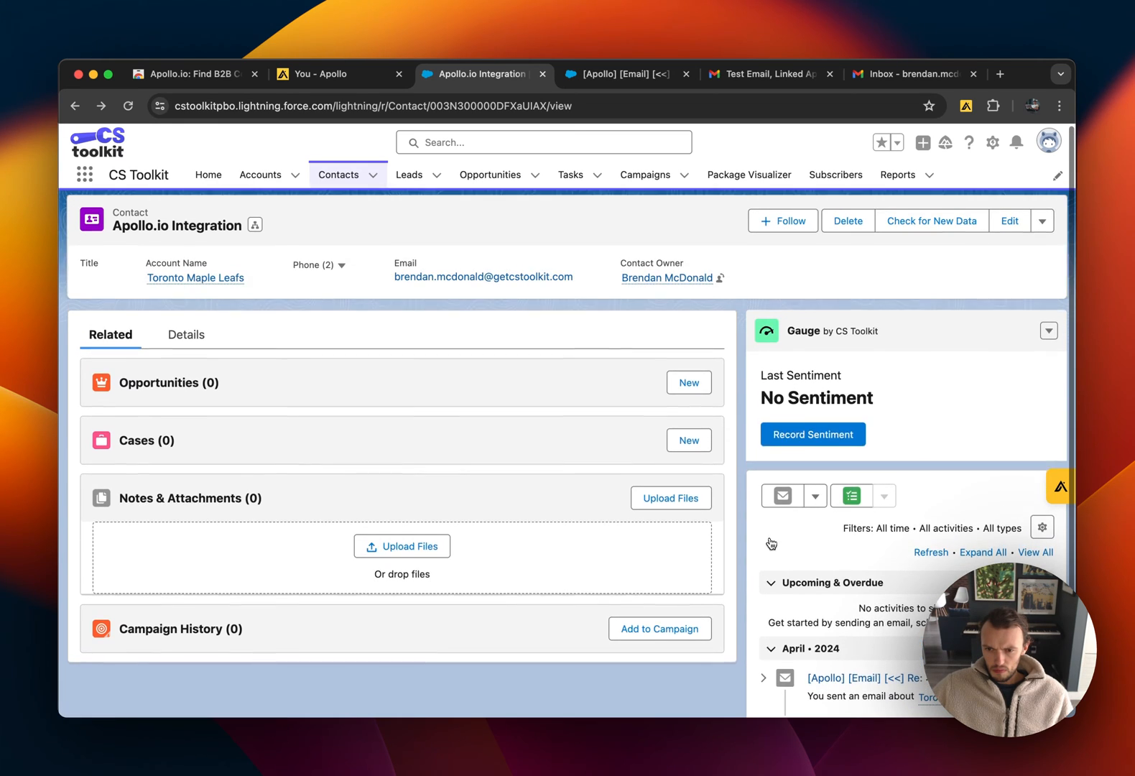
scroll("down", 3)
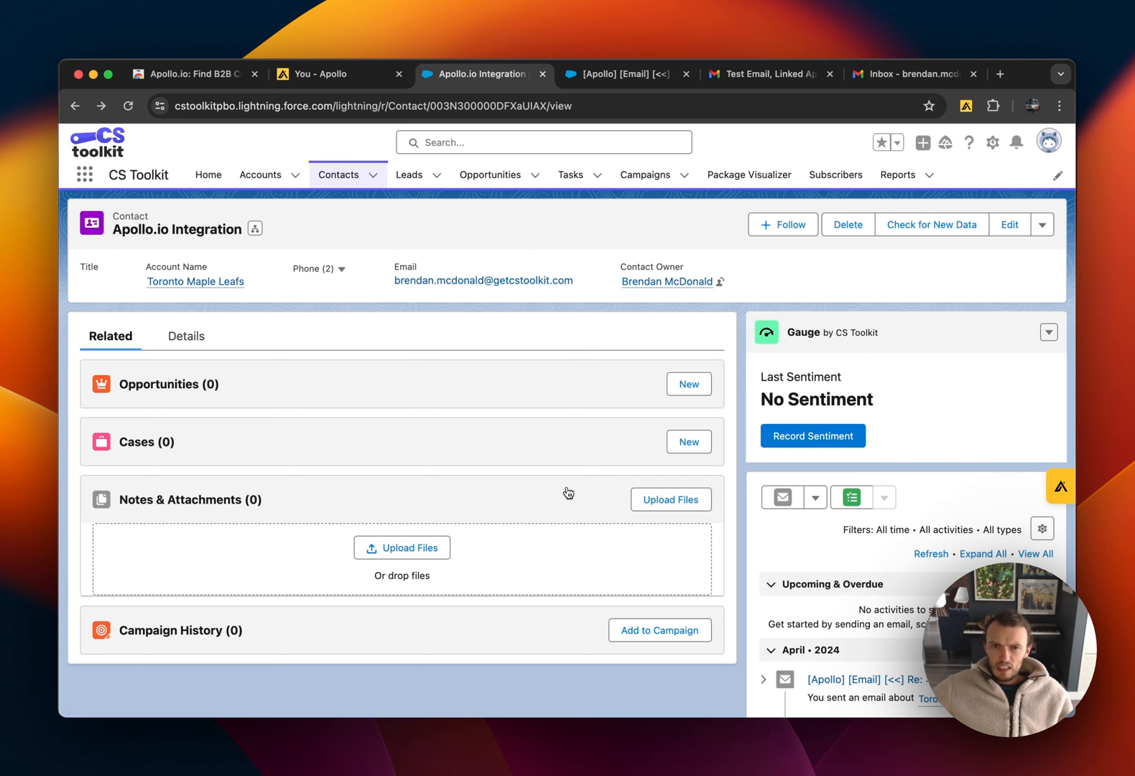
mouse_move(587, 466)
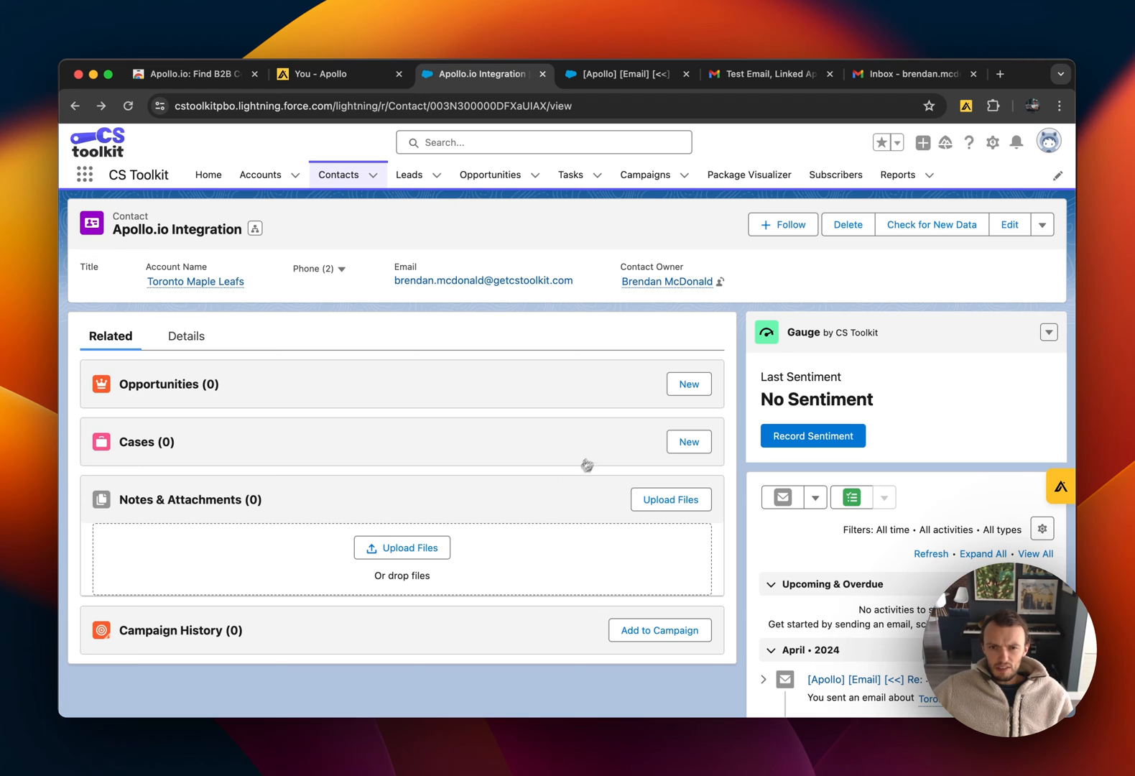
mouse_move(608, 444)
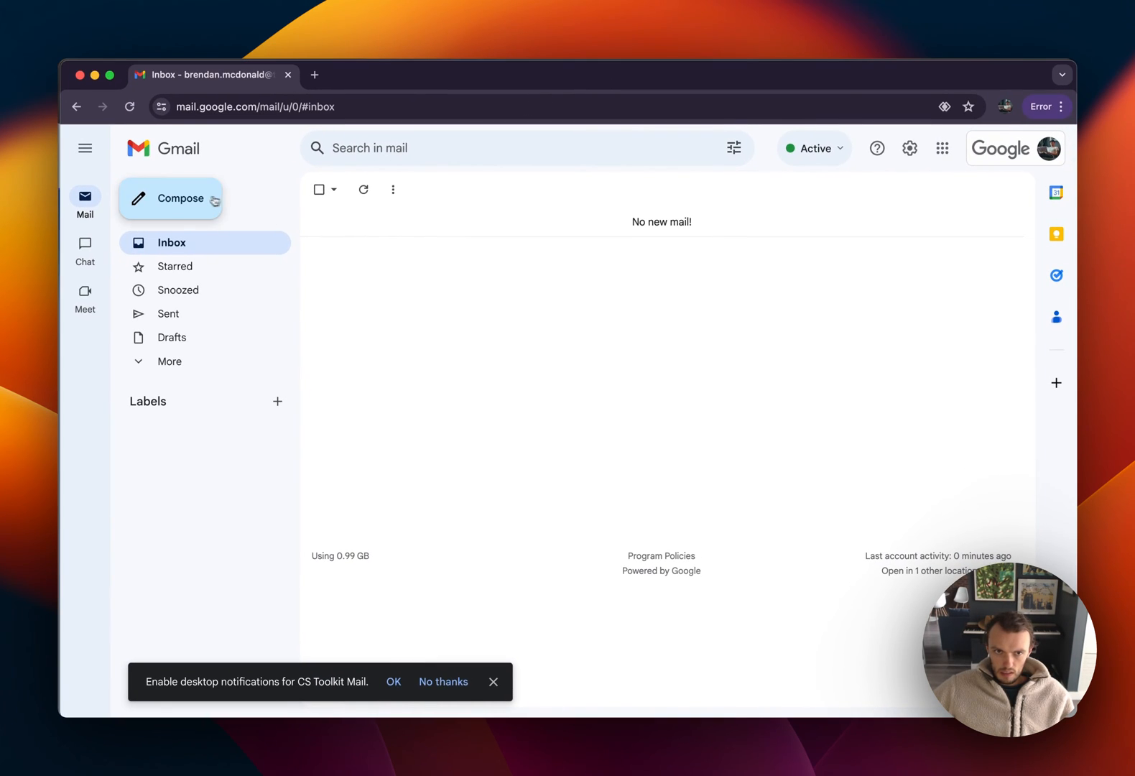
Send 'Email from unknown contact' with body 'Test email' from the second mailbox, then view the receiving inbox
left_click(169, 198)
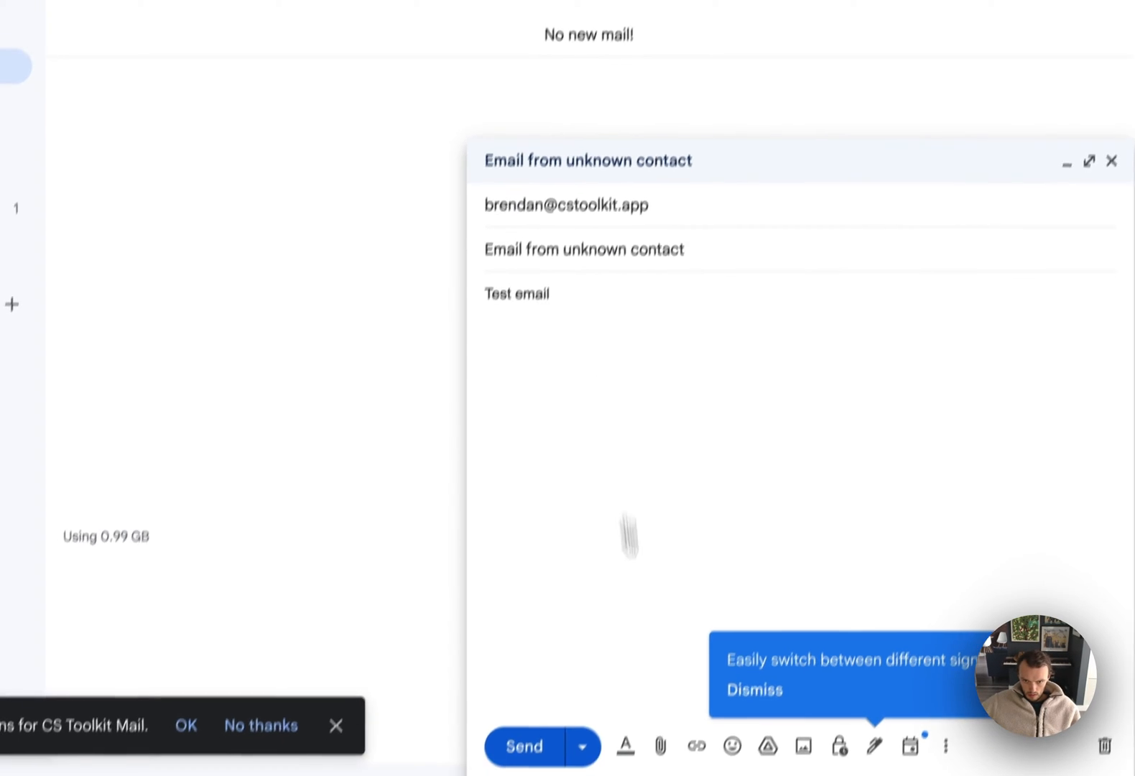
left_click(523, 745)
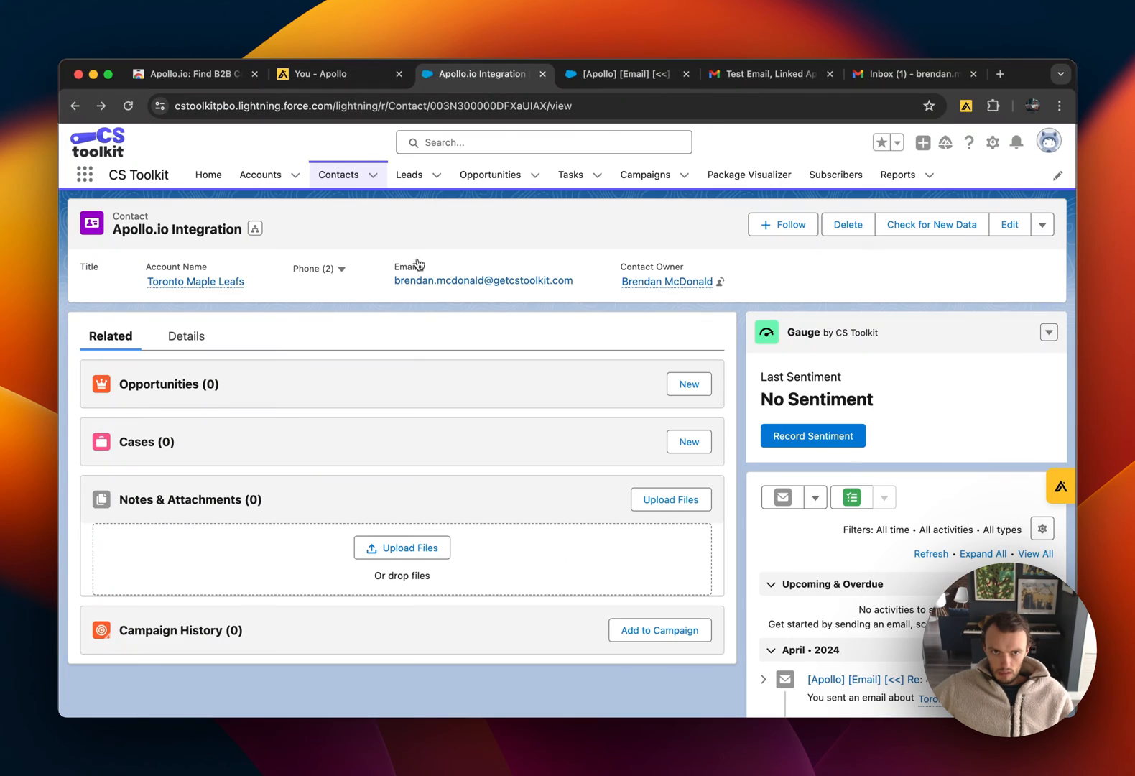
mouse_move(410, 174)
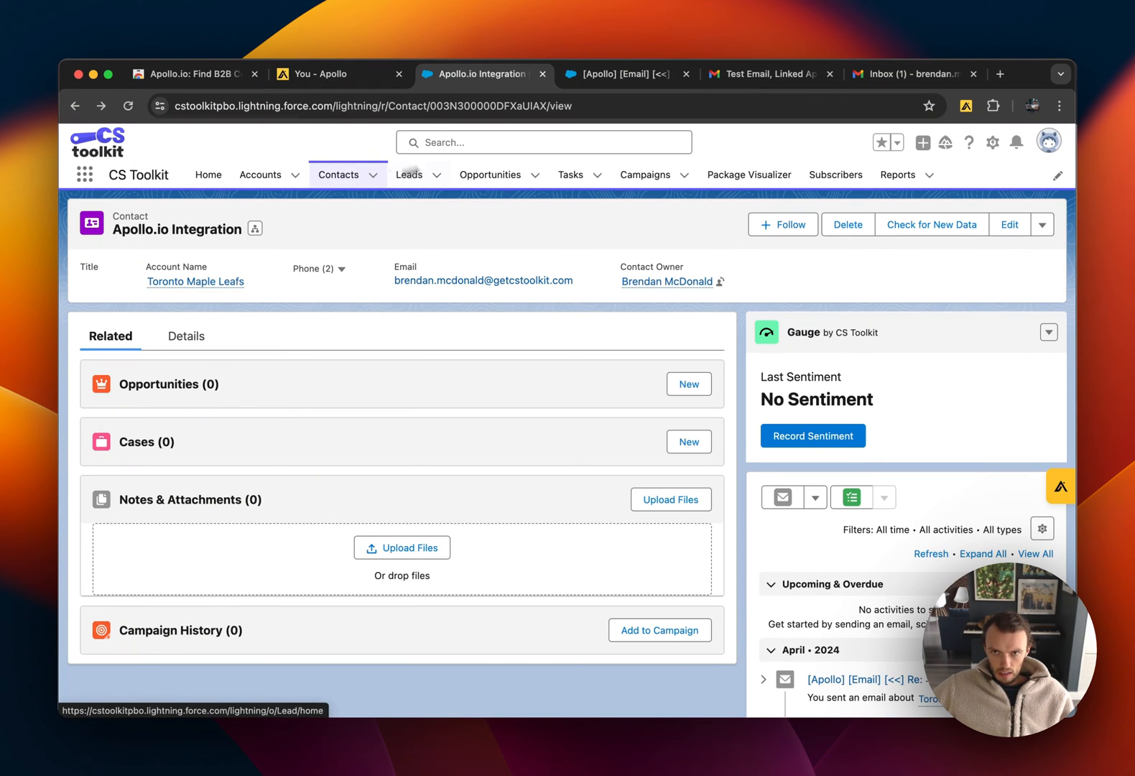
left_click(767, 73)
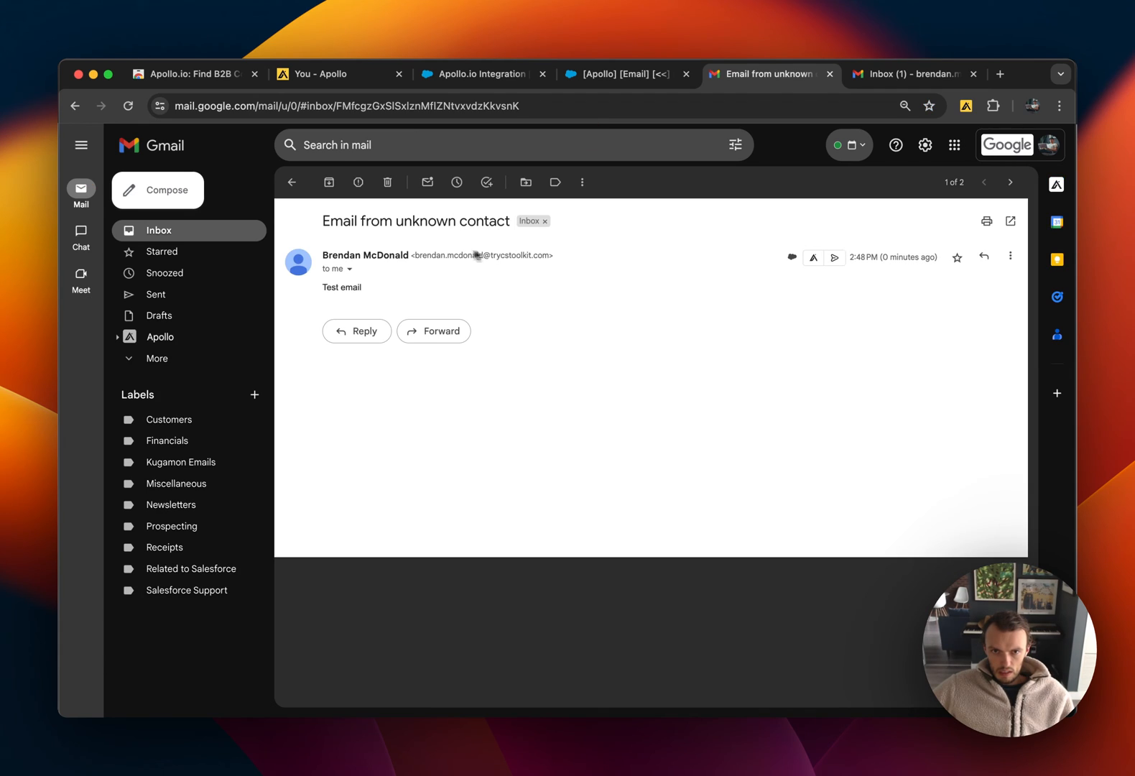
mouse_move(684, 383)
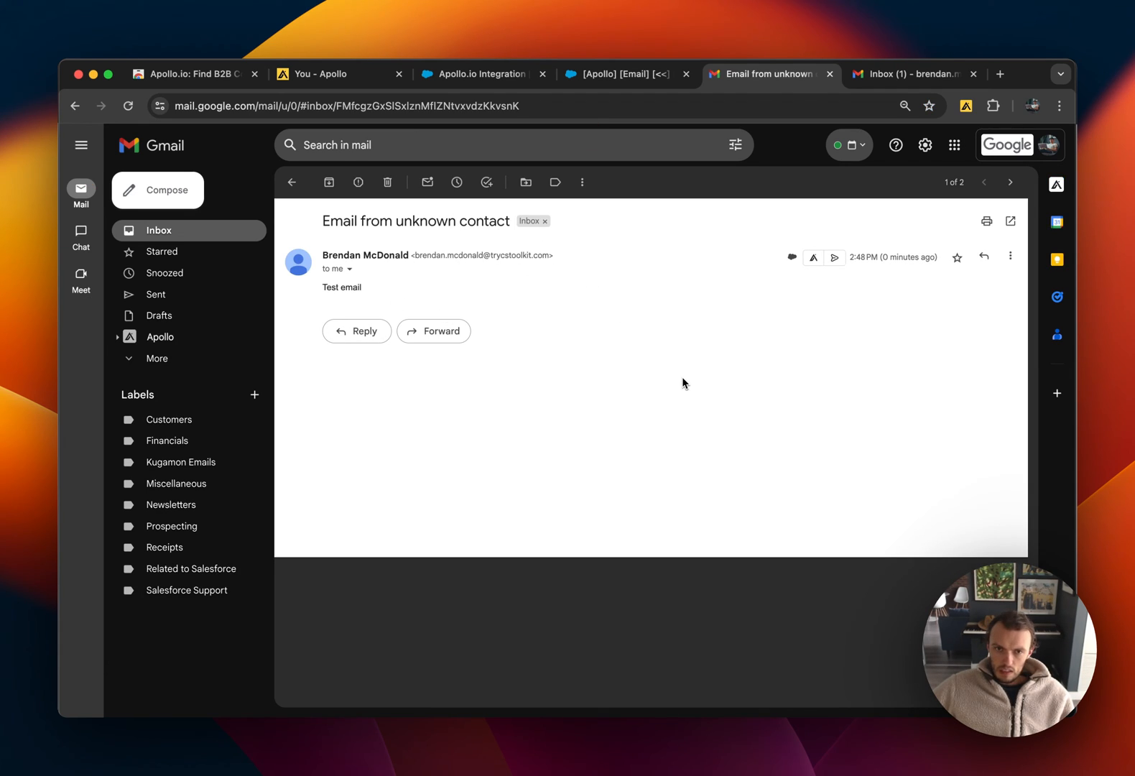
mouse_move(770, 303)
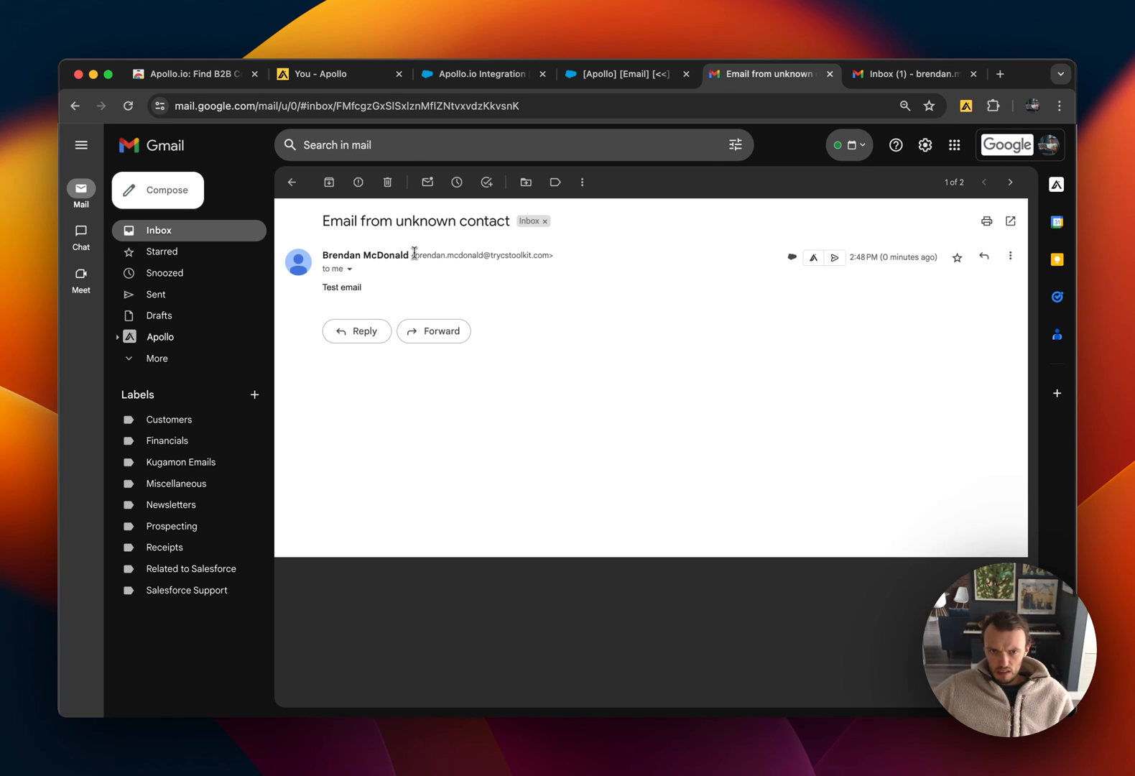
Select the unknown sender's email address and return to the Salesforce contact record
double_click(481, 254)
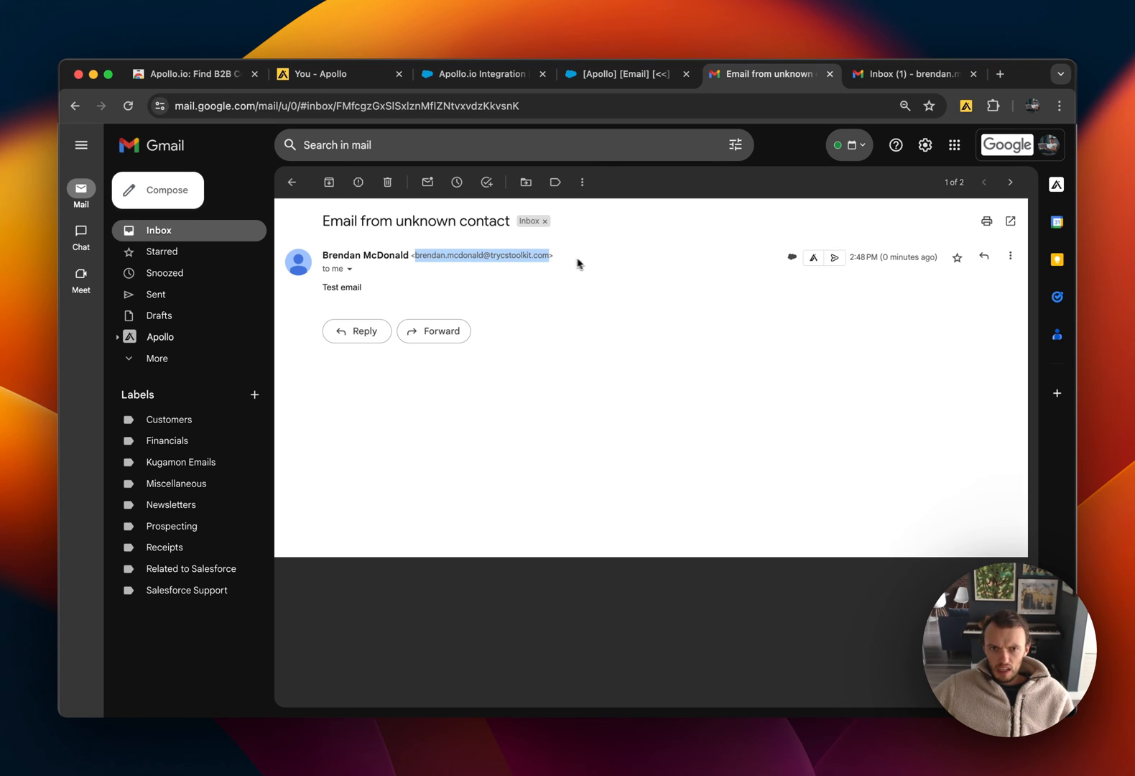
left_click(481, 73)
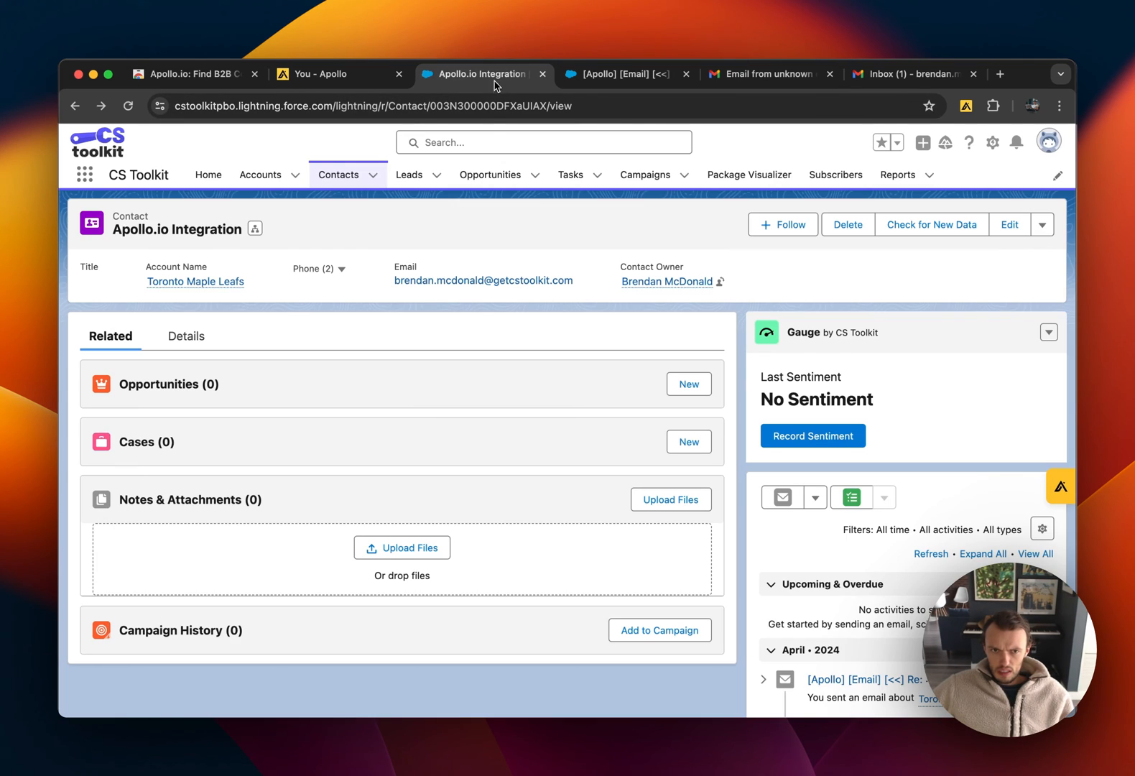
Create a new contact Brendan Test under the Toronto Maple Leafs account, then return to the email
left_click(195, 282)
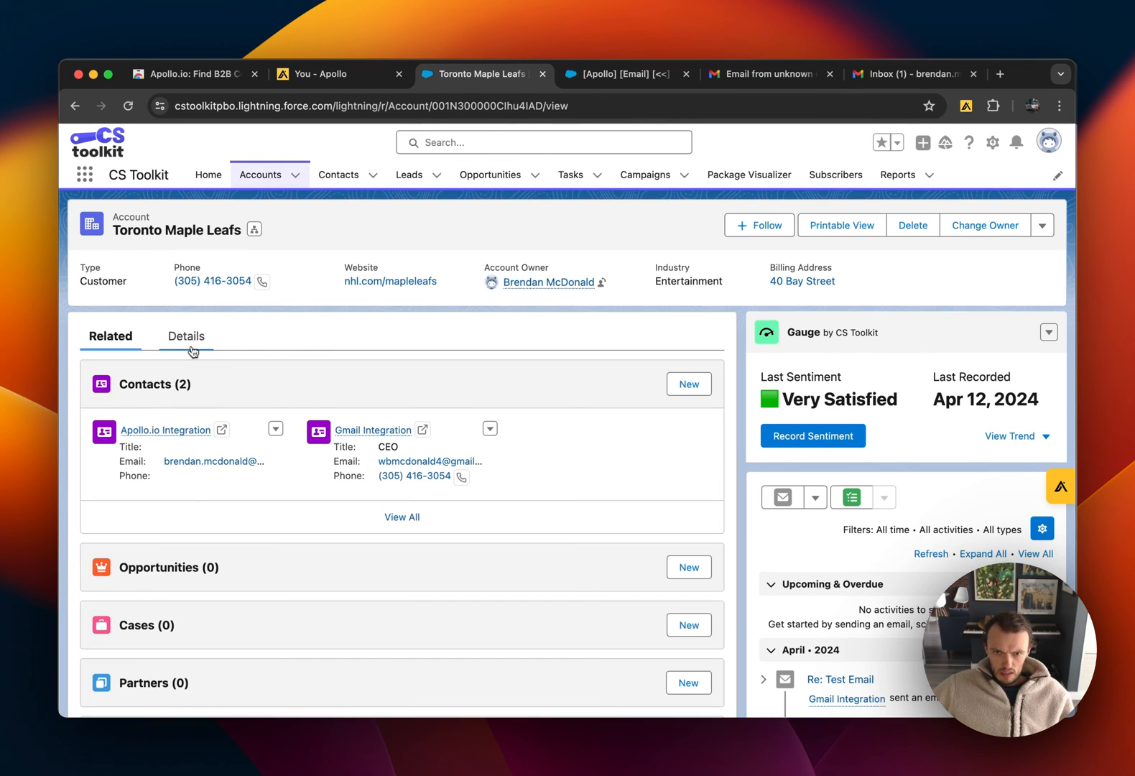
left_click(688, 383)
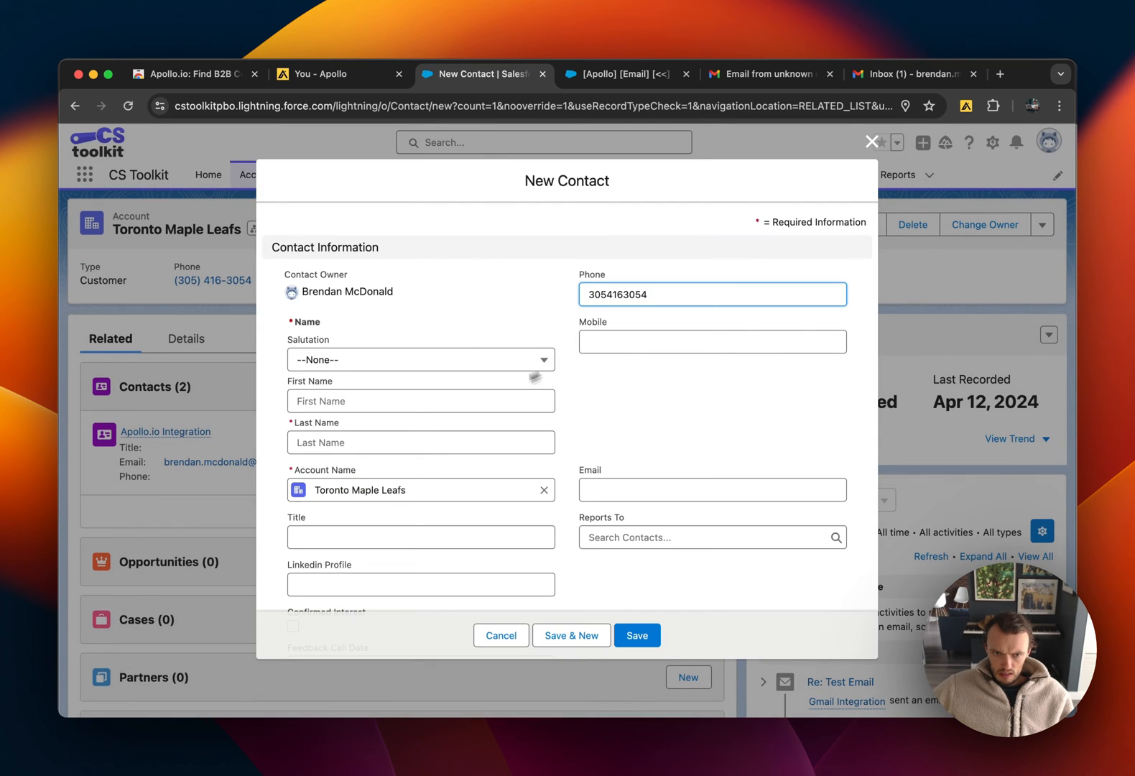
left_click(636, 635)
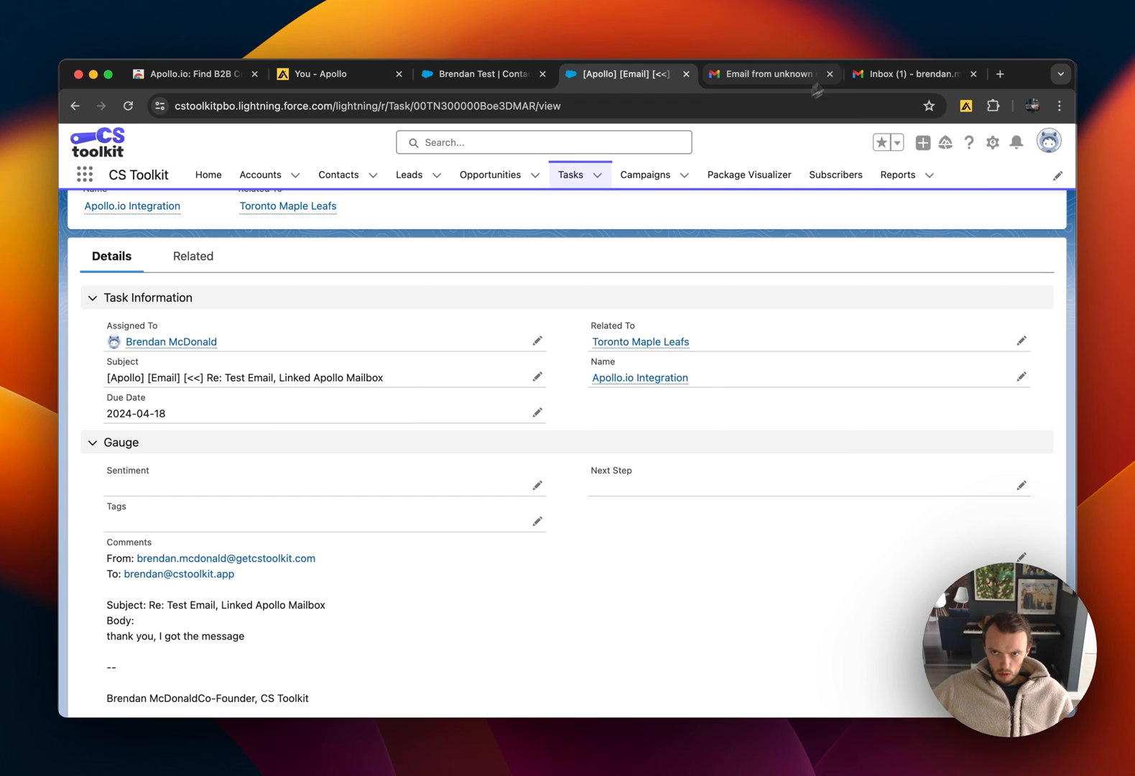
left_click(769, 73)
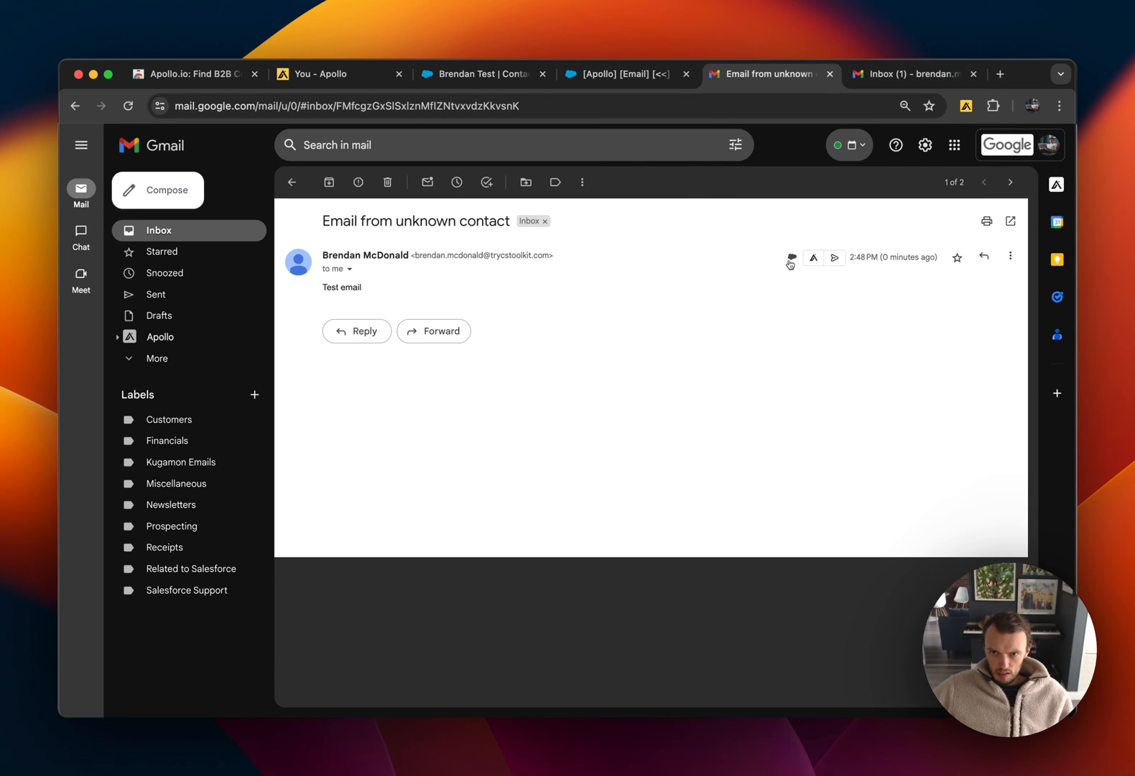
Log the 'Email from unknown contact' message to the Brendan Test Salesforce contact
left_click(790, 257)
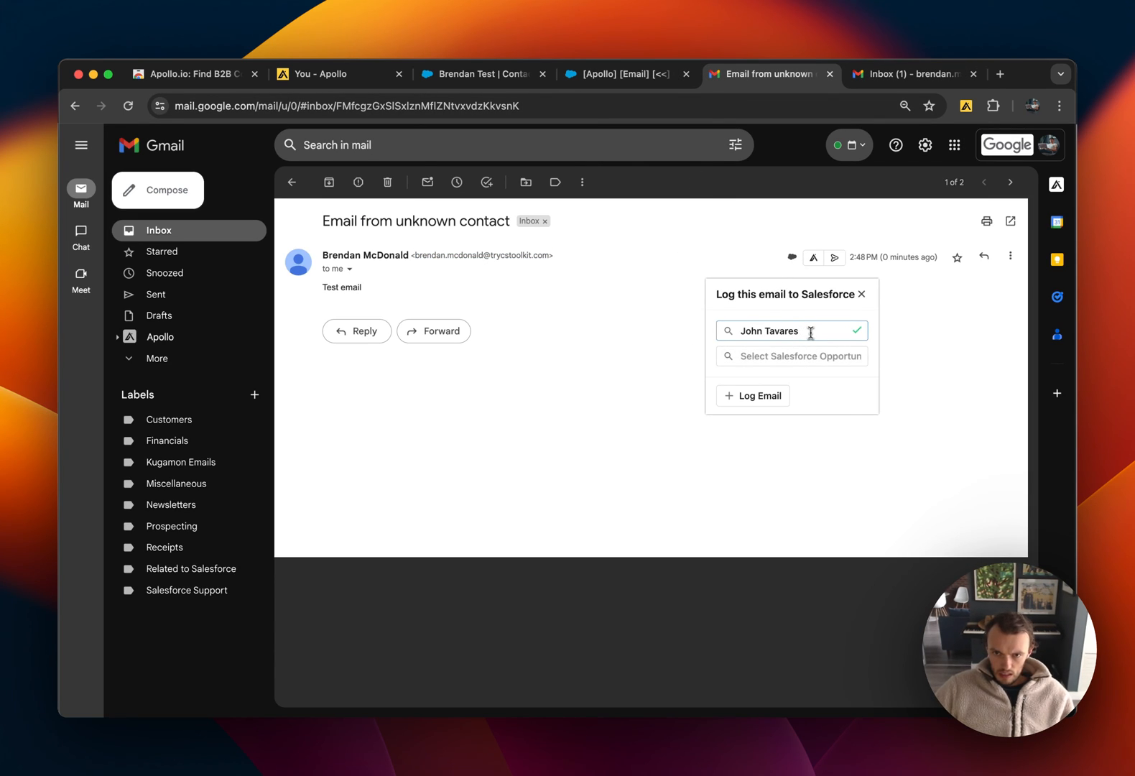
type("brendan test")
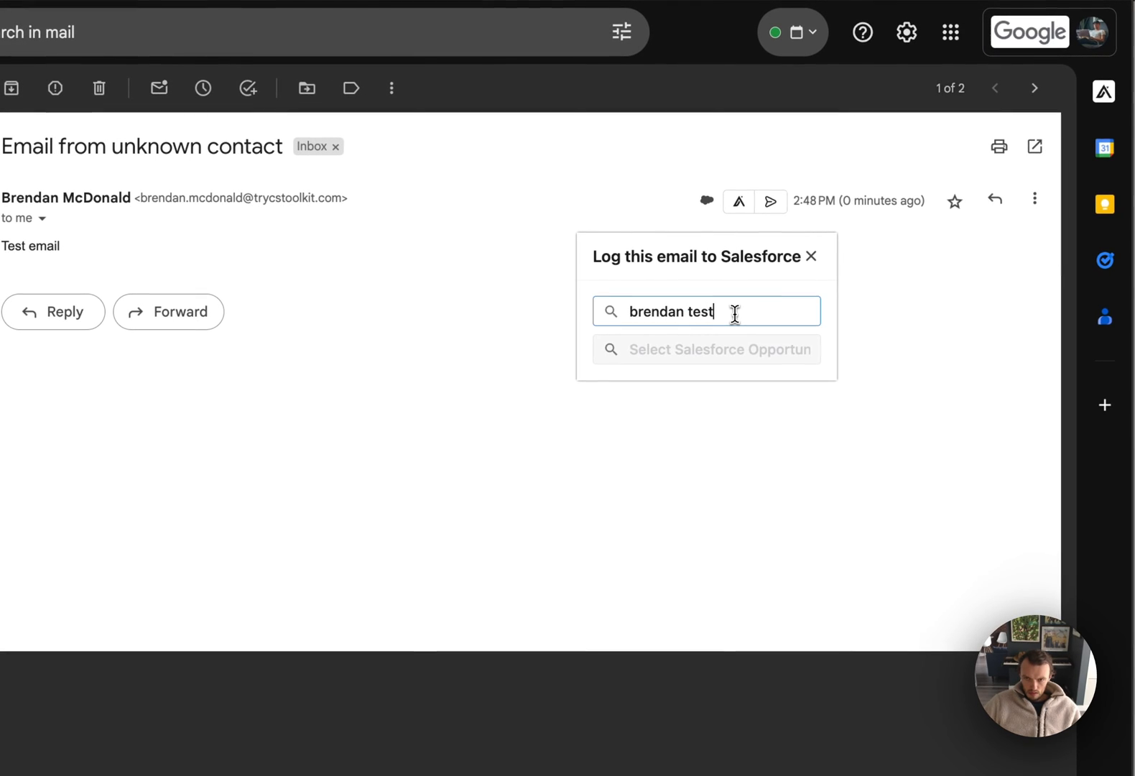
left_click(706, 312)
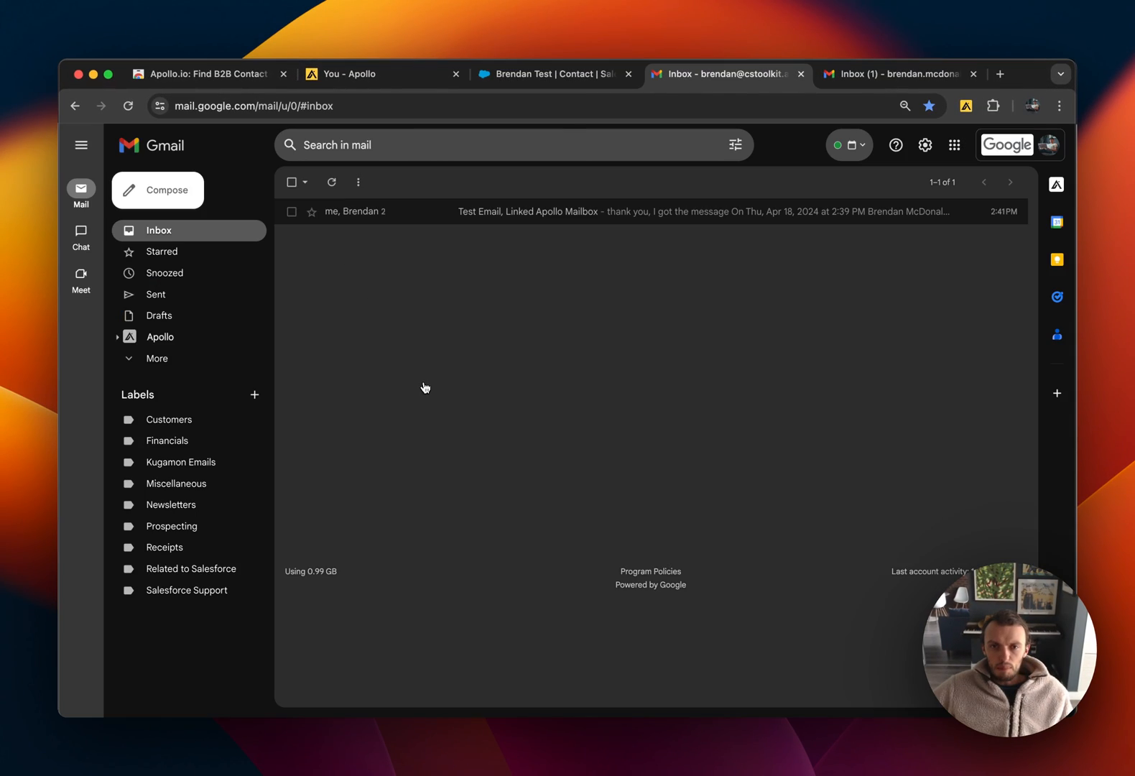
Archive the 'Test Email, Linked Apollo Mailbox' thread, leaving the inbox empty
left_click(529, 211)
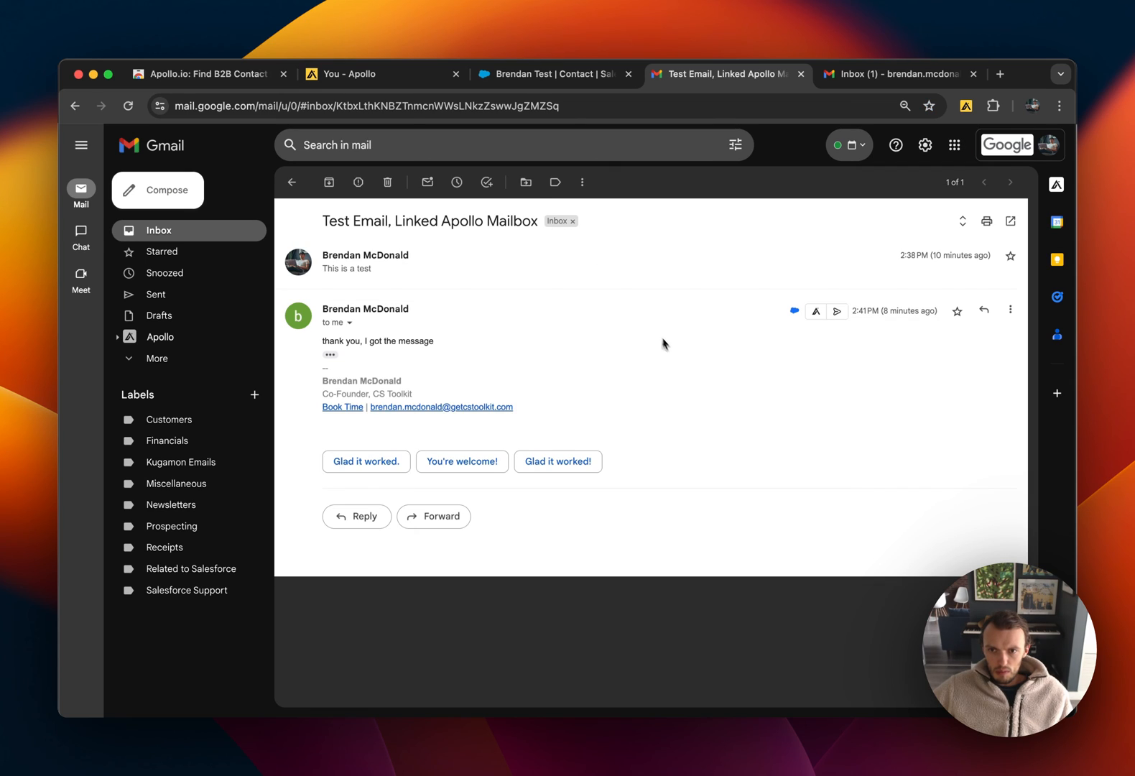
mouse_move(753, 398)
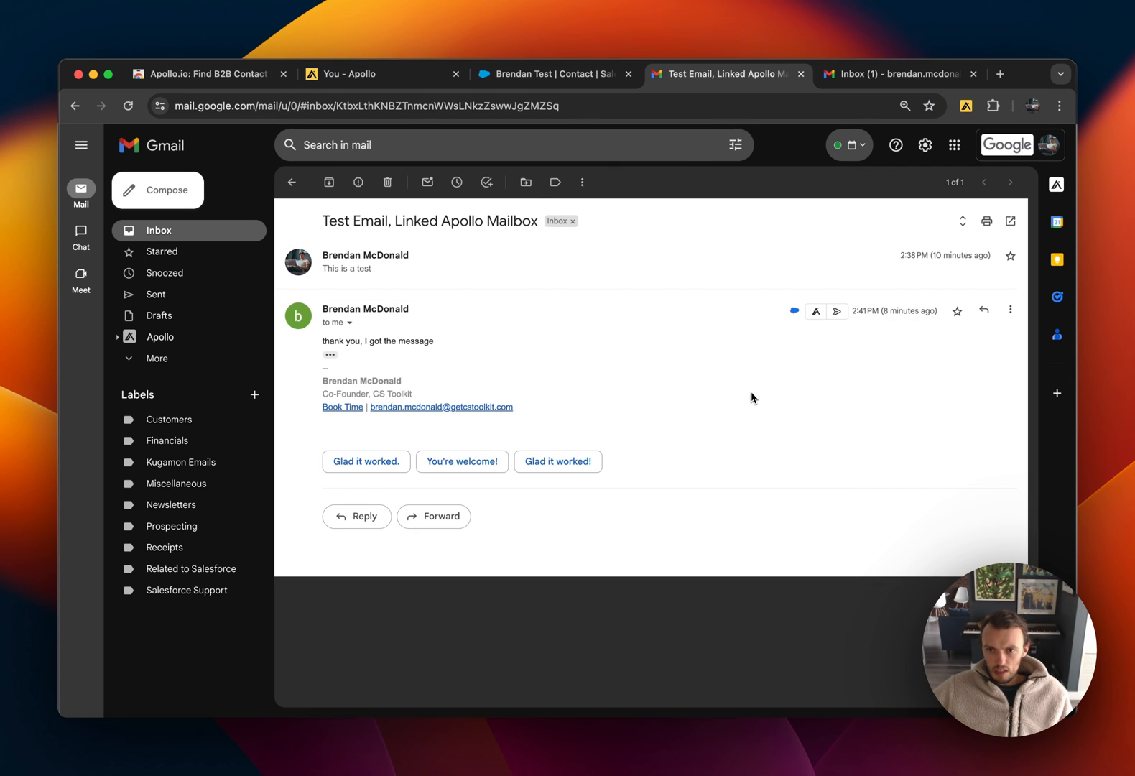
mouse_move(794, 312)
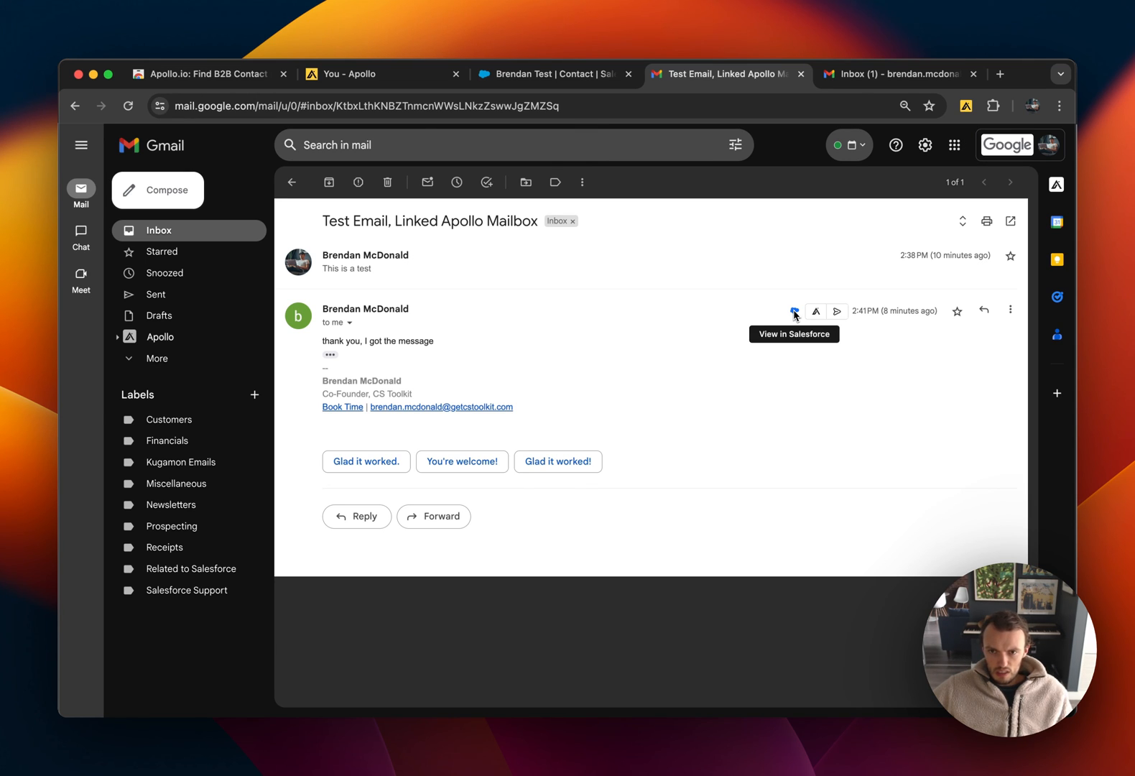
left_click(292, 181)
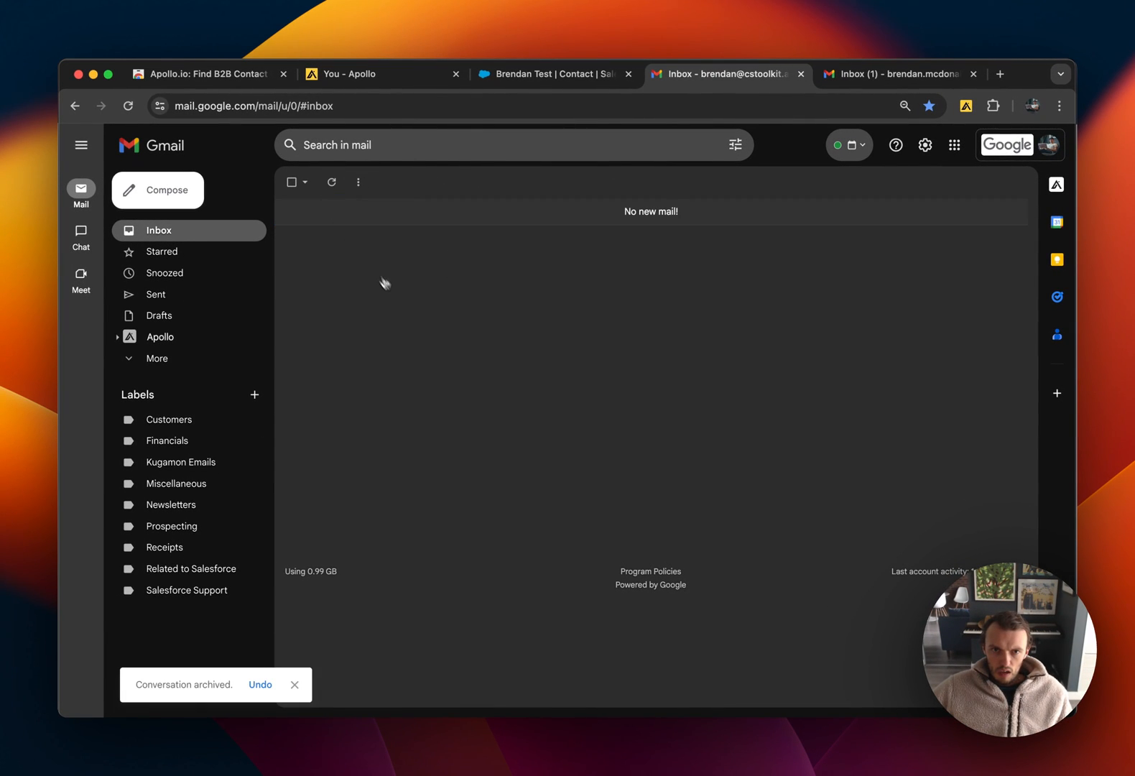
mouse_move(402, 280)
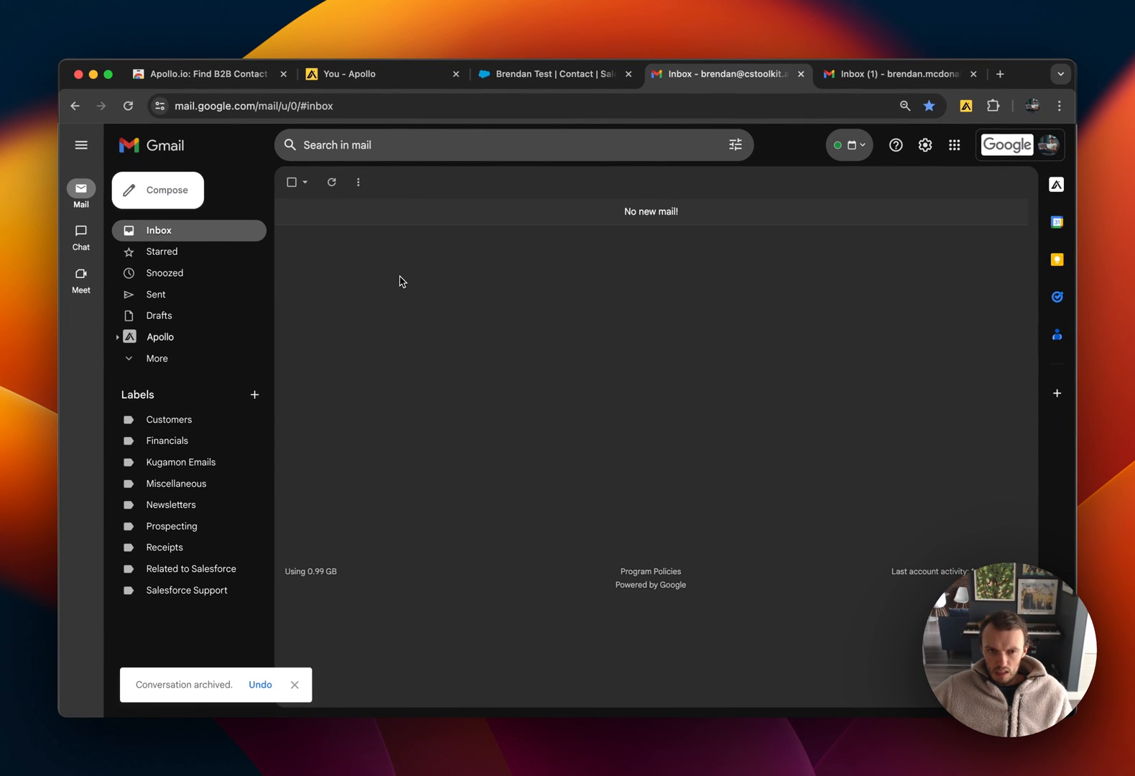